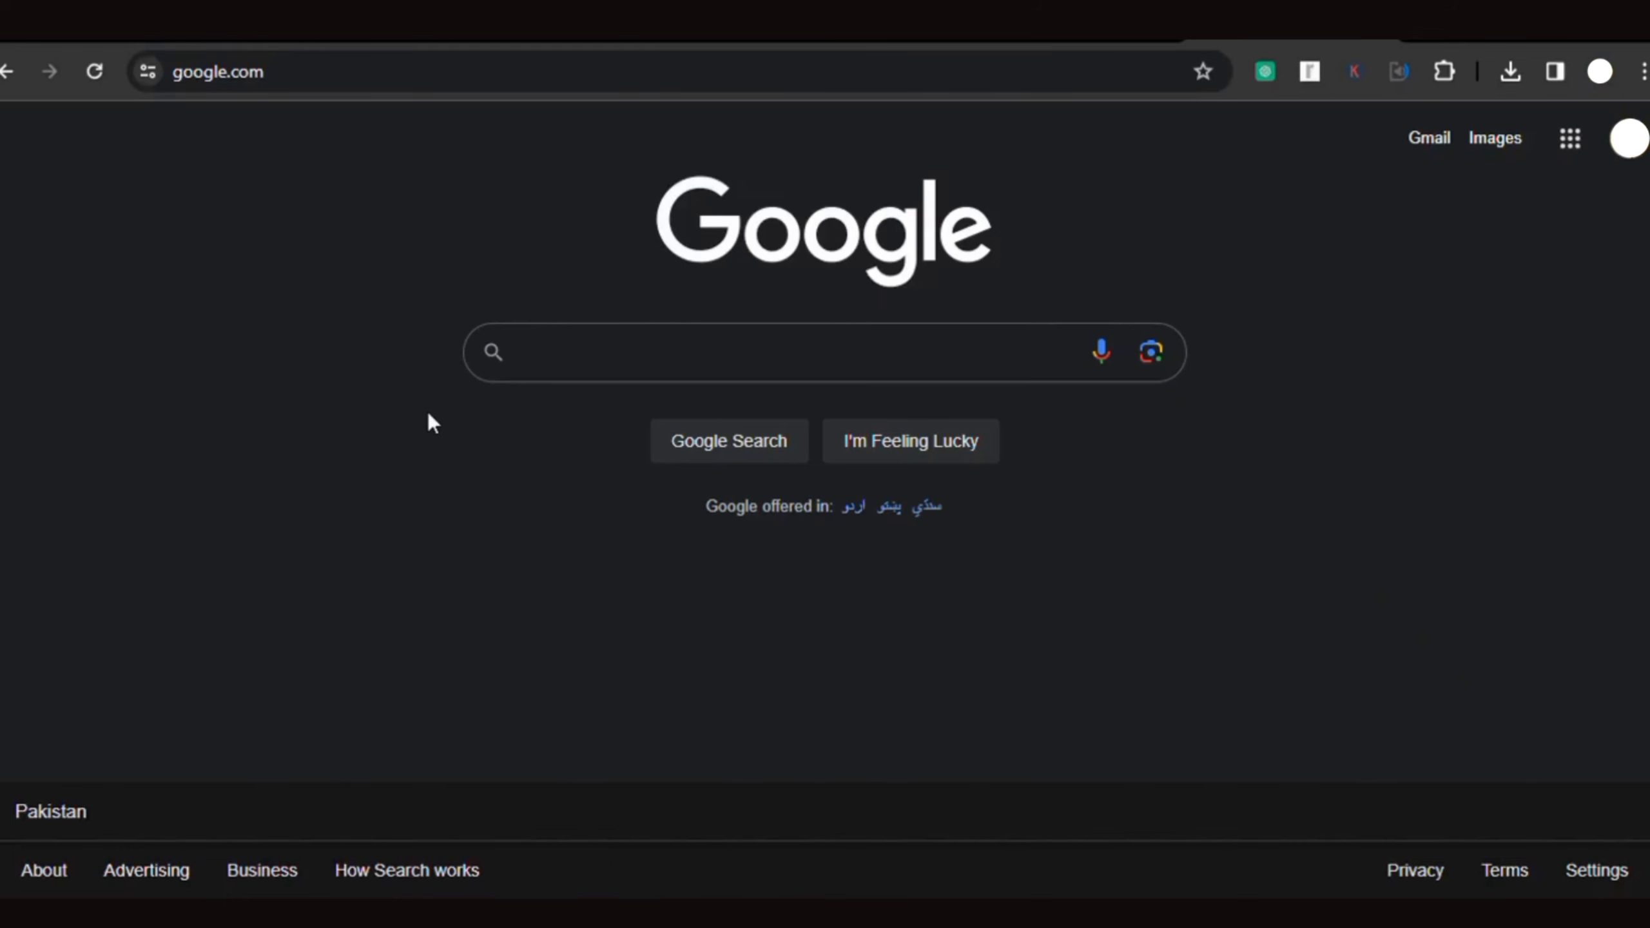
Step: Type 'leo' into the Google search box to bring up leonardo.ai suggestions
{"action": "left_click", "coordinate": [737, 352]}
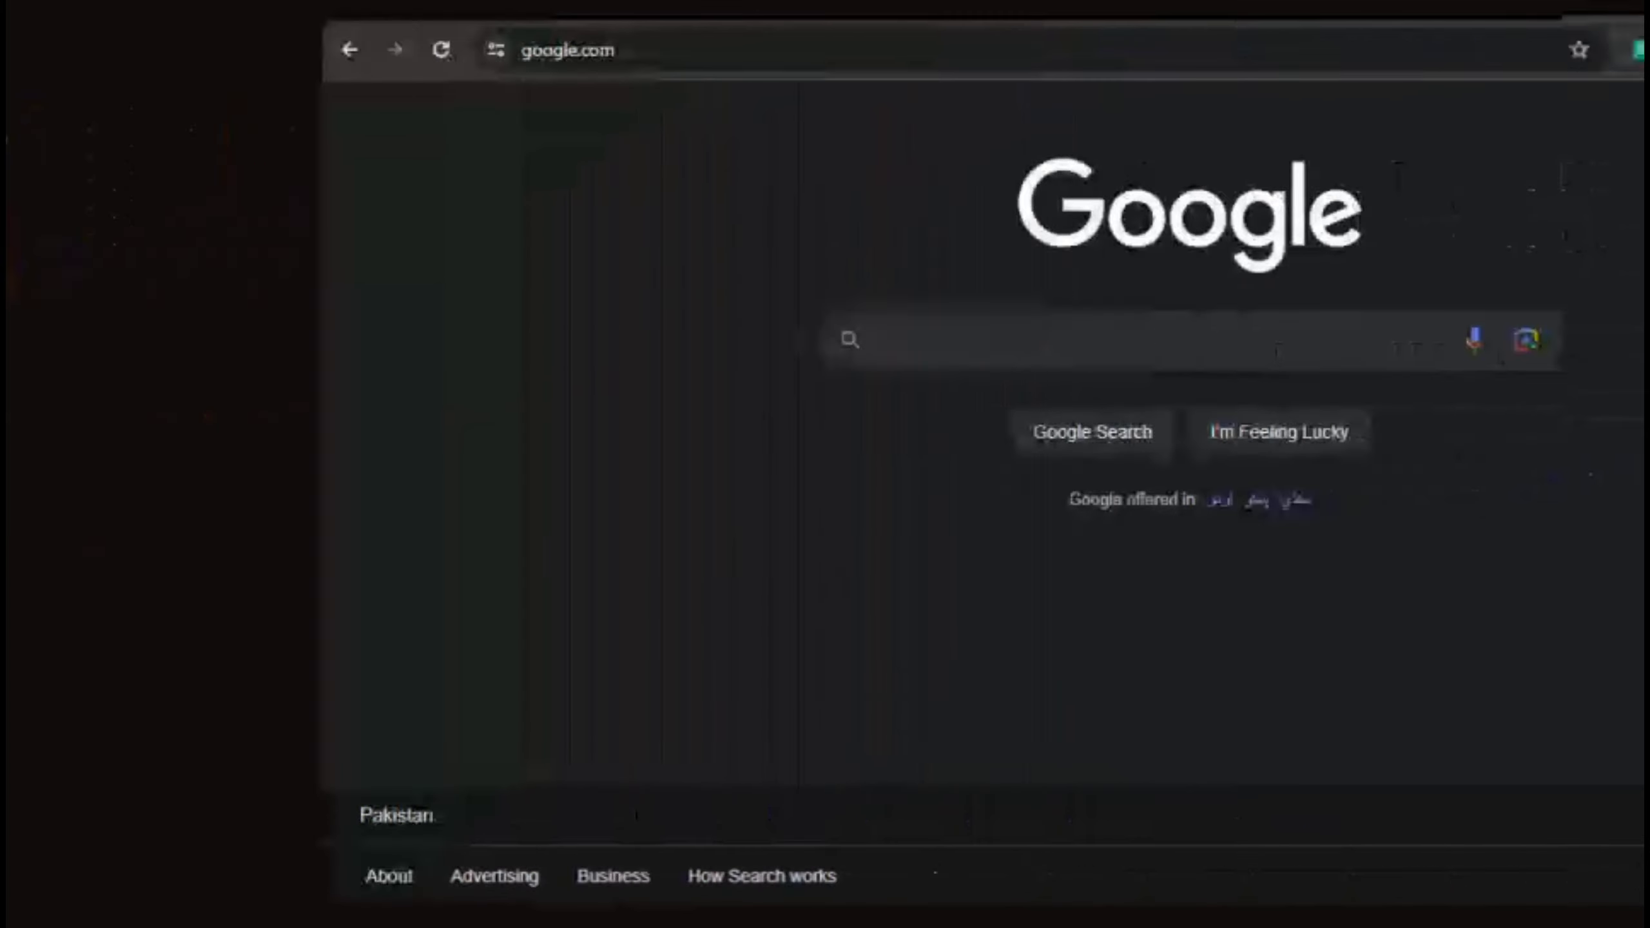
{"action": "left_click", "coordinate": [852, 339]}
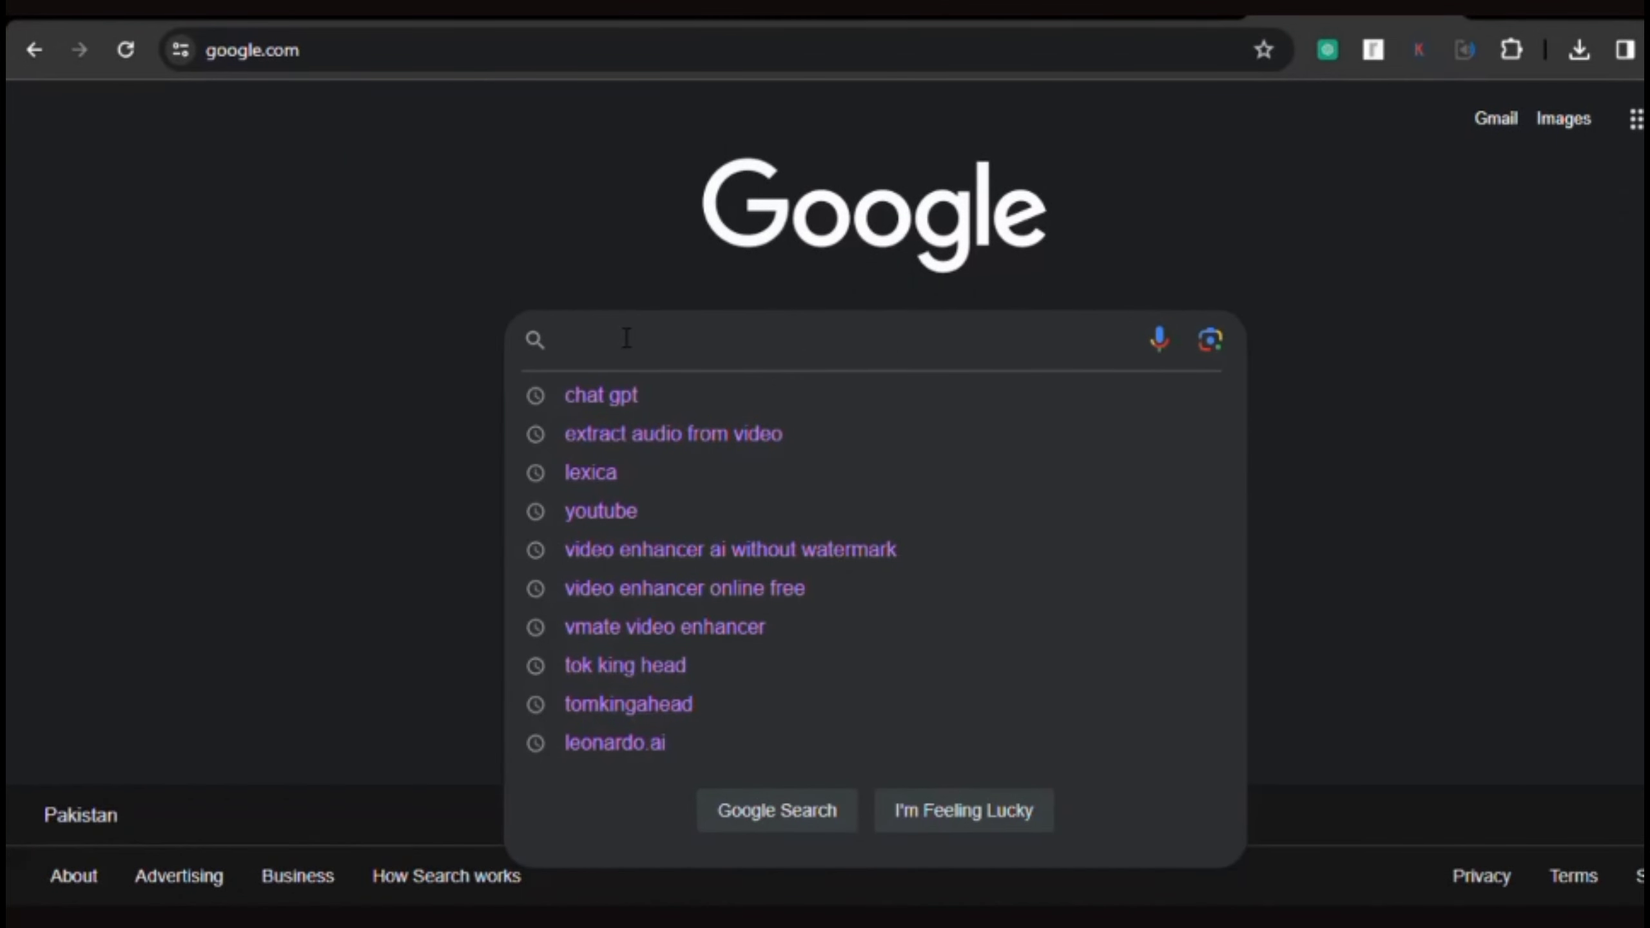
{"action": "type", "text": "leo"}
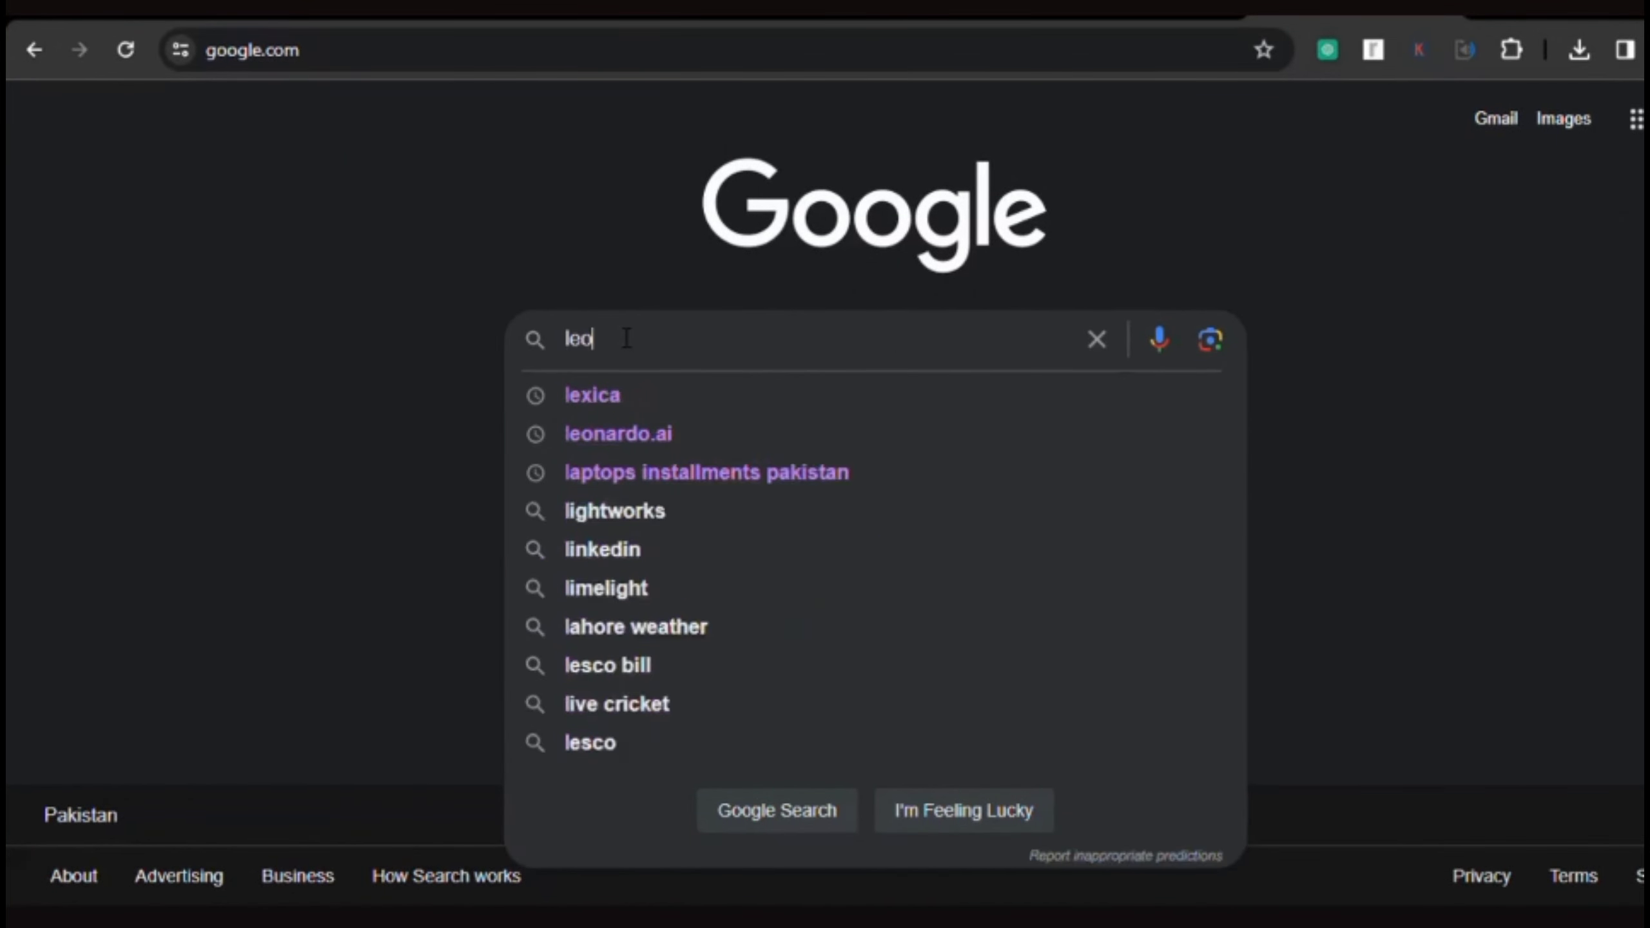
Step: Open leonardo.ai from the suggestions and scroll through the portrait Generation History
{"action": "left_click", "coordinate": [617, 432]}
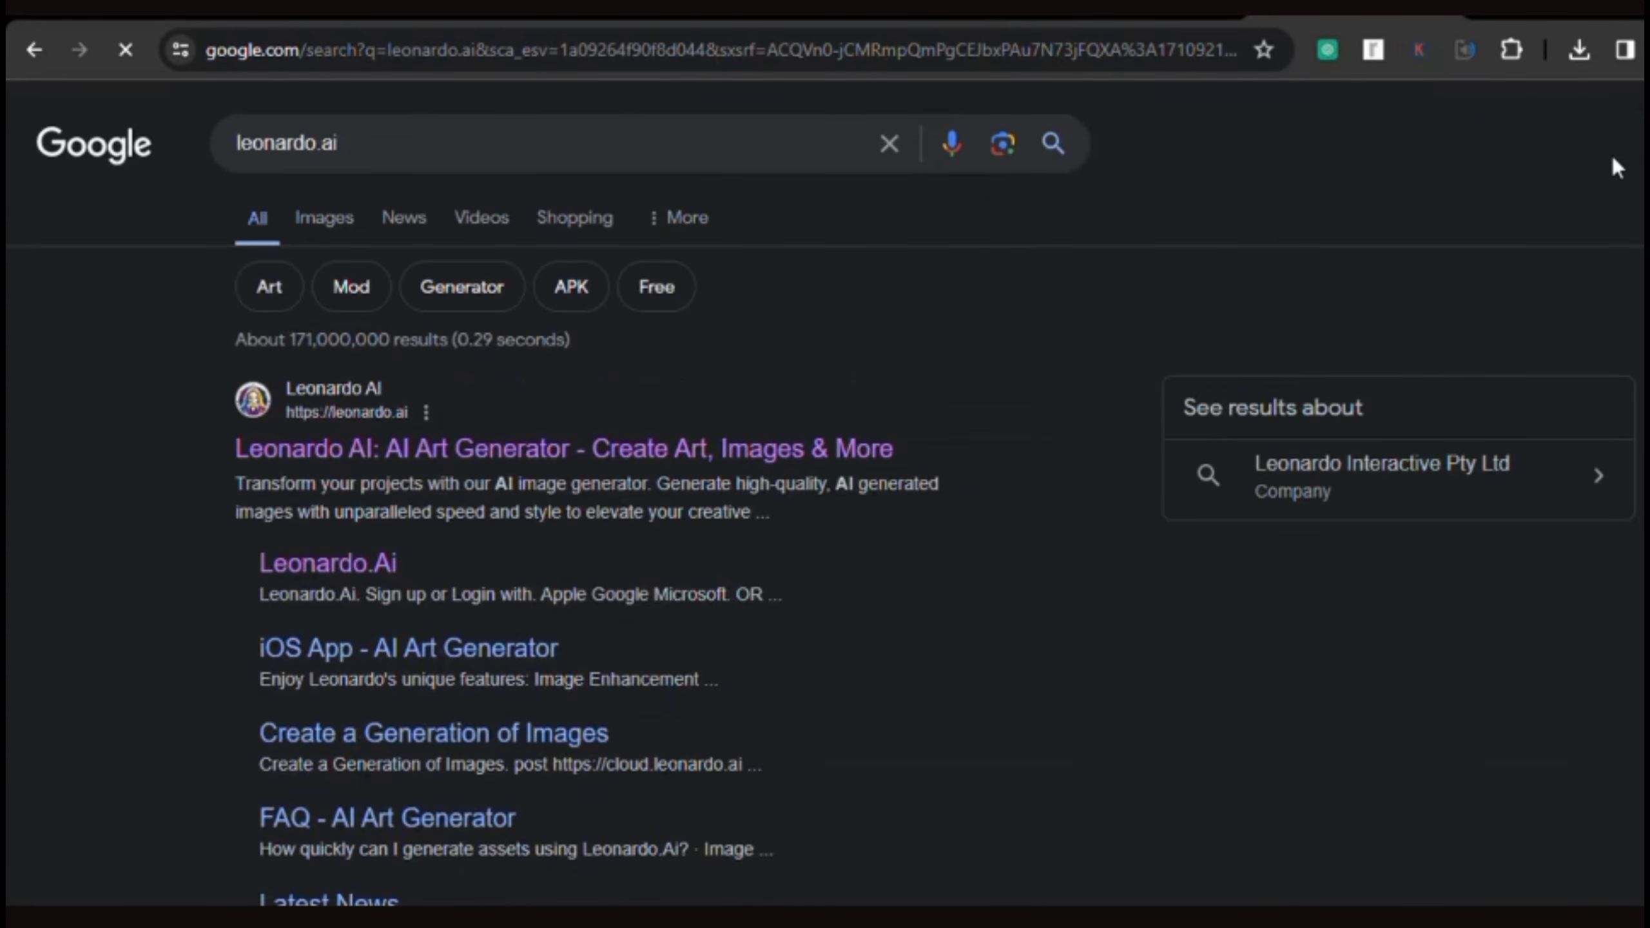
{"action": "left_click", "coordinate": [563, 447]}
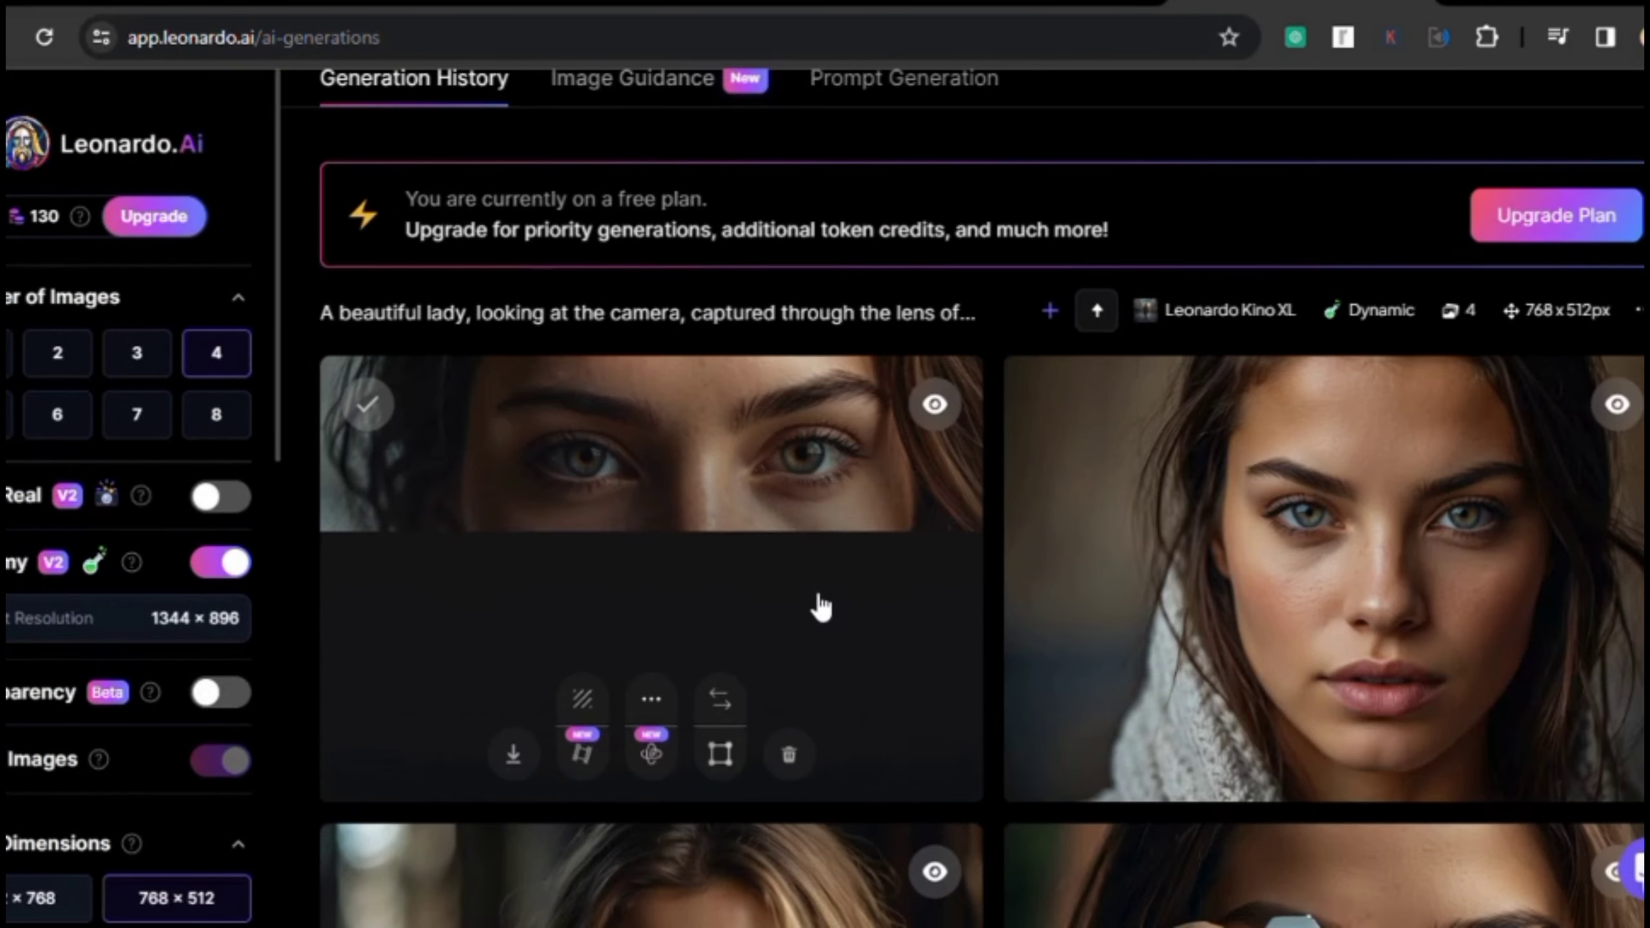
{"action": "scroll", "scroll_direction": "down", "scroll_amount": 3}
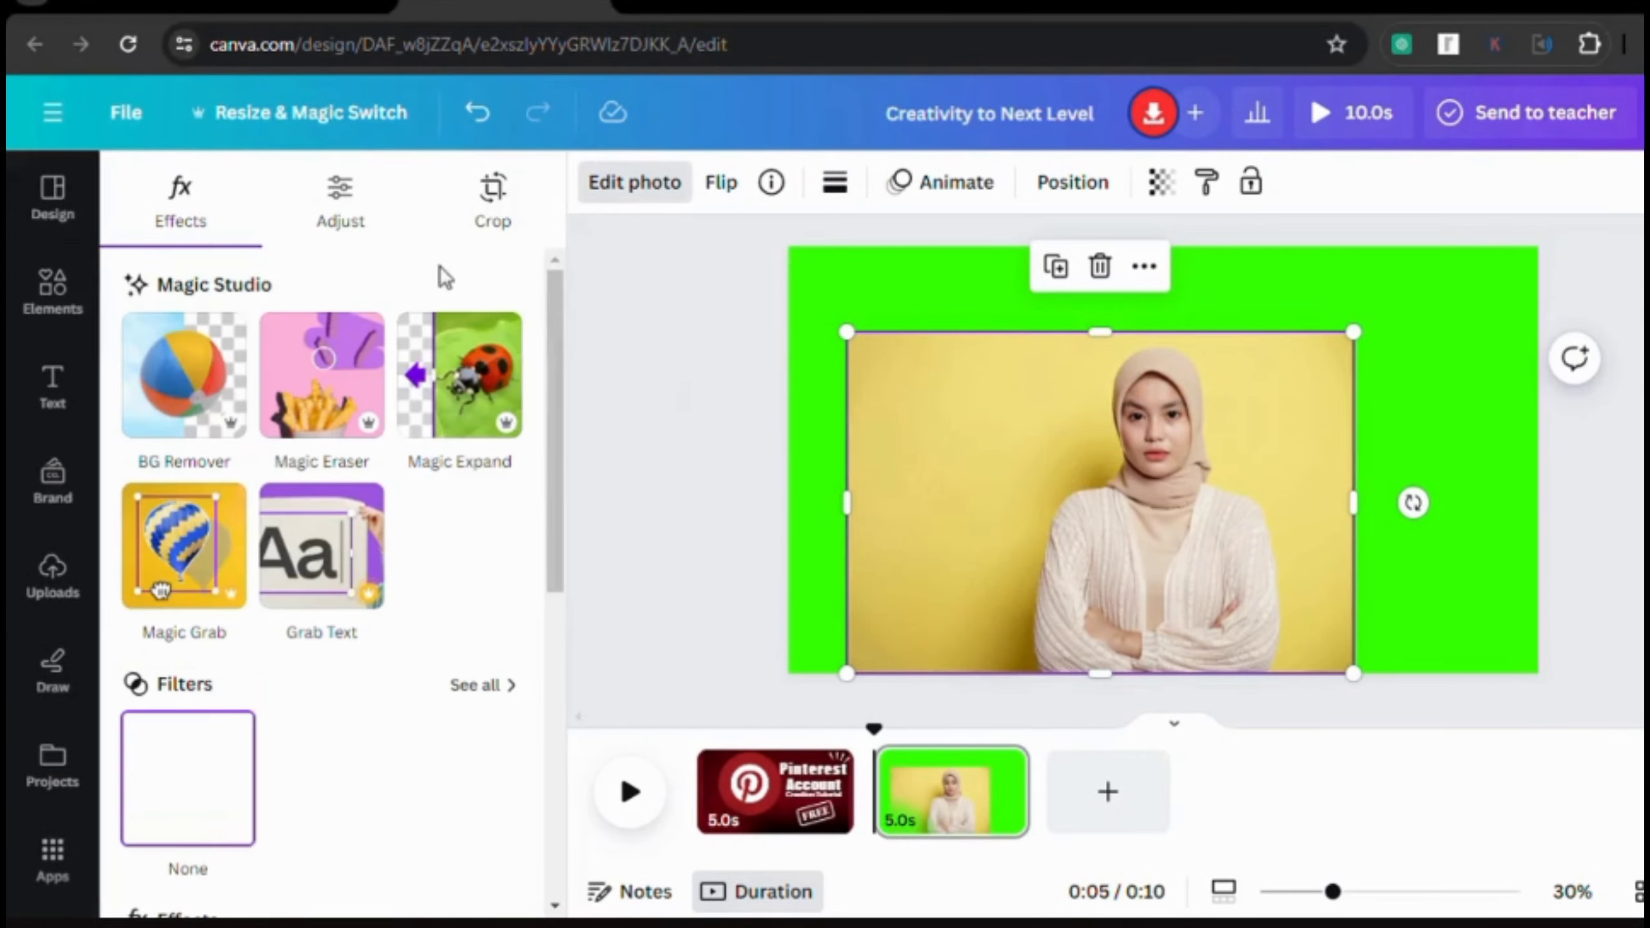
Step: Remove the photo's yellow background, move the woman lower, and choose Share then Download
{"action": "left_click", "coordinate": [182, 375]}
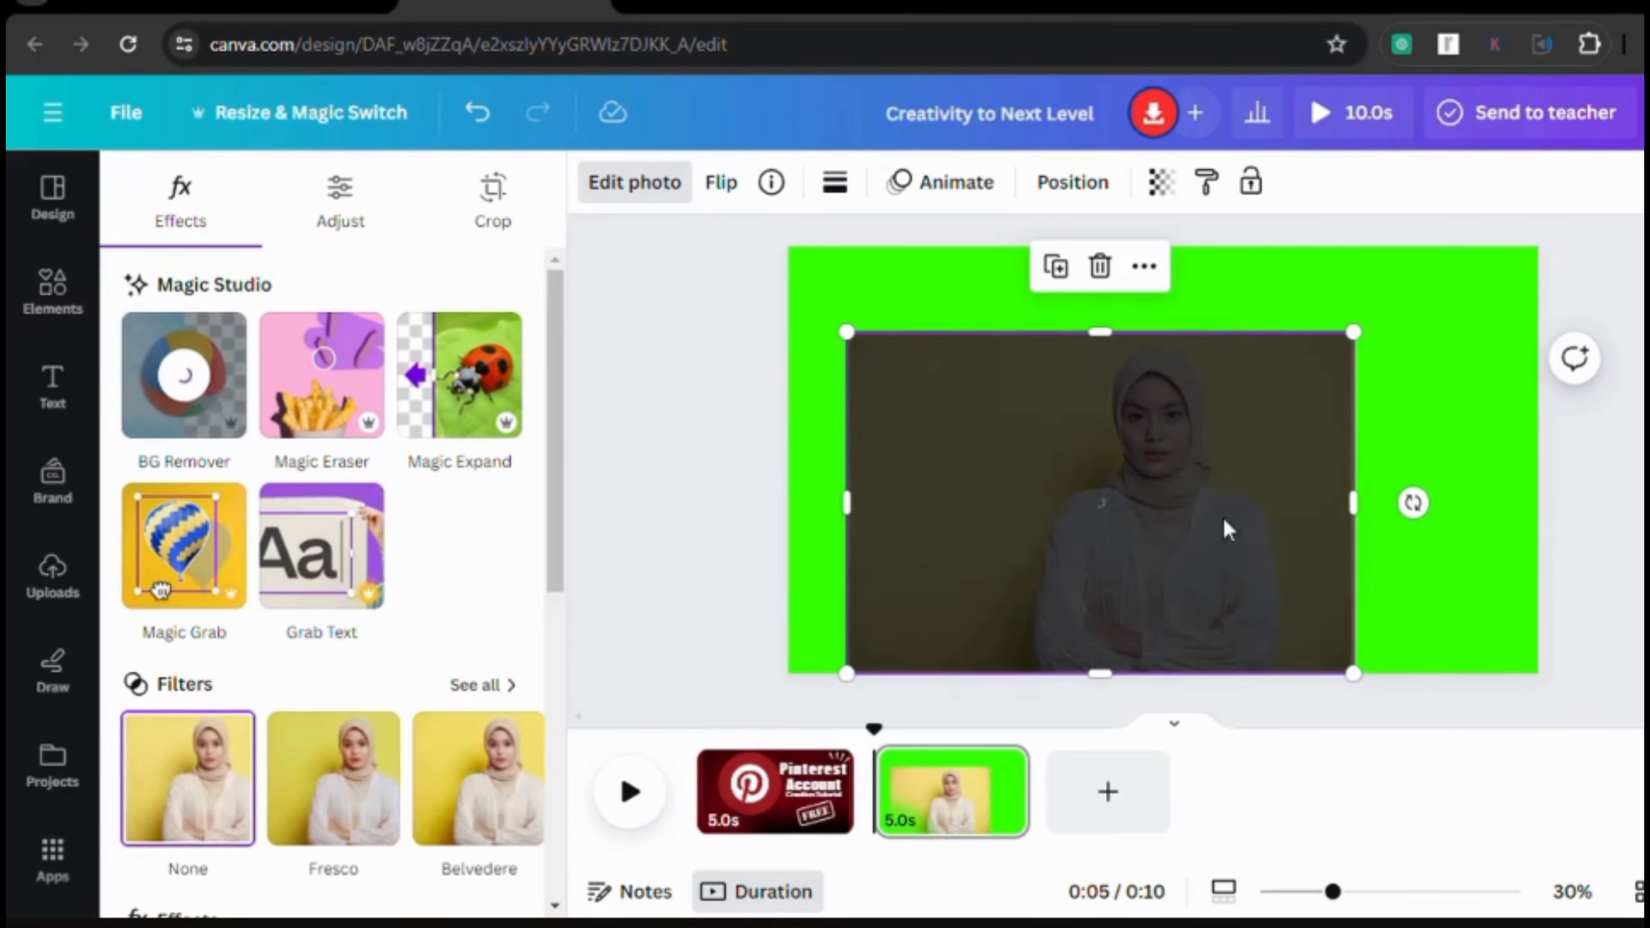
{"action": "left_click", "coordinate": [183, 375]}
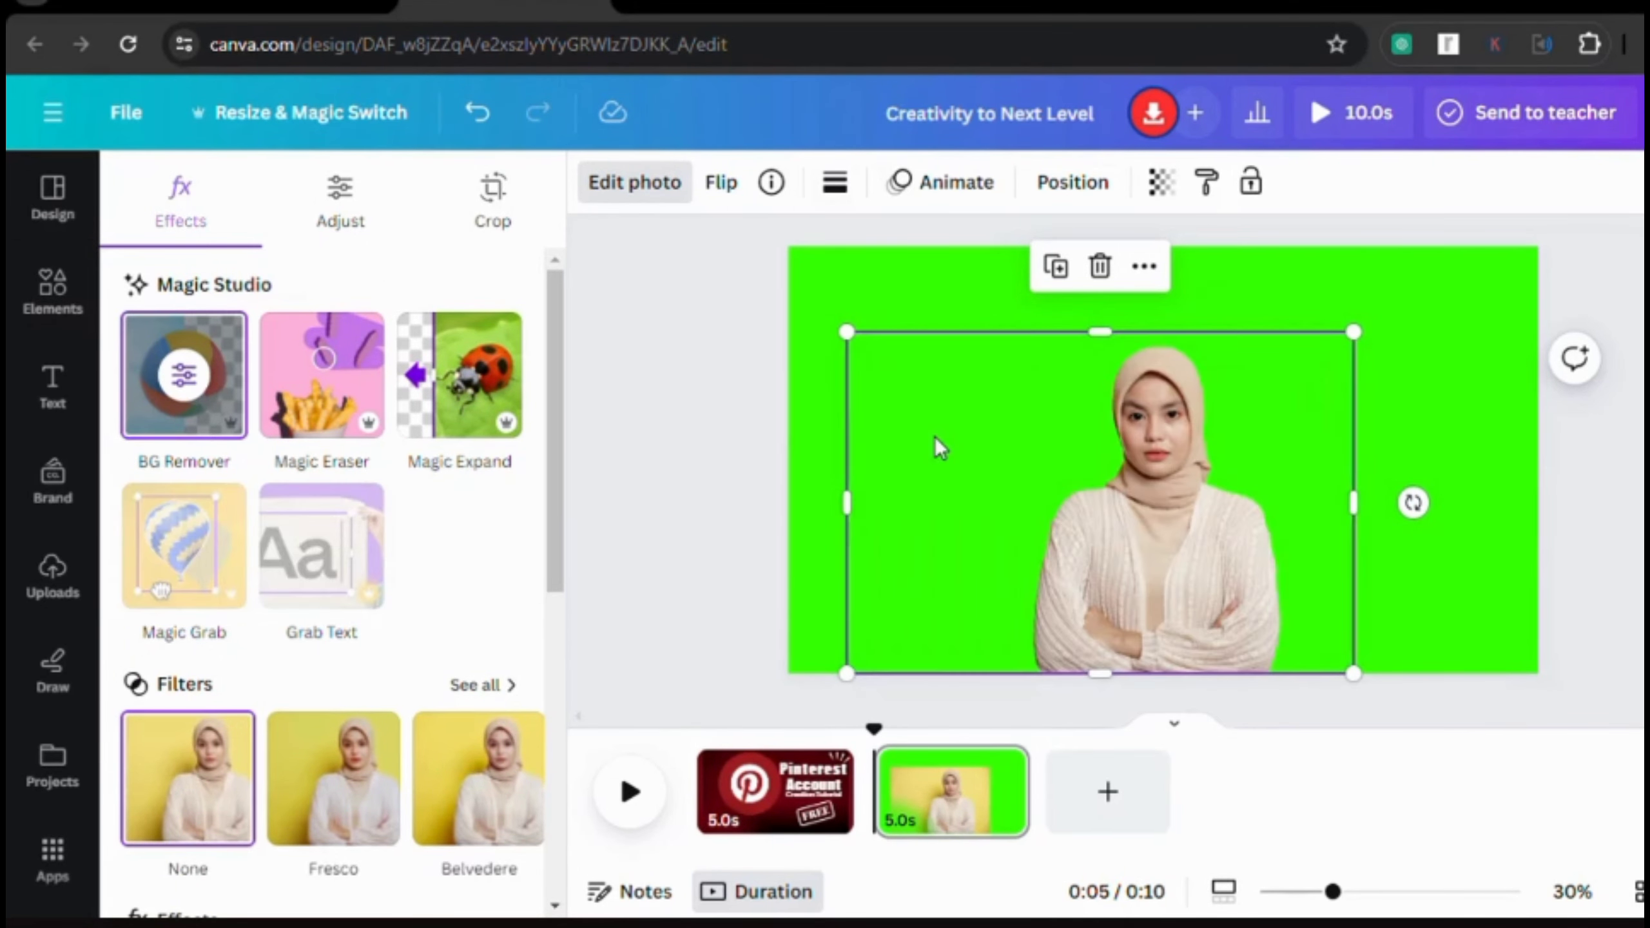
{"action": "left_click_drag", "start_coordinate": [847, 332], "coordinate": [887, 359]}
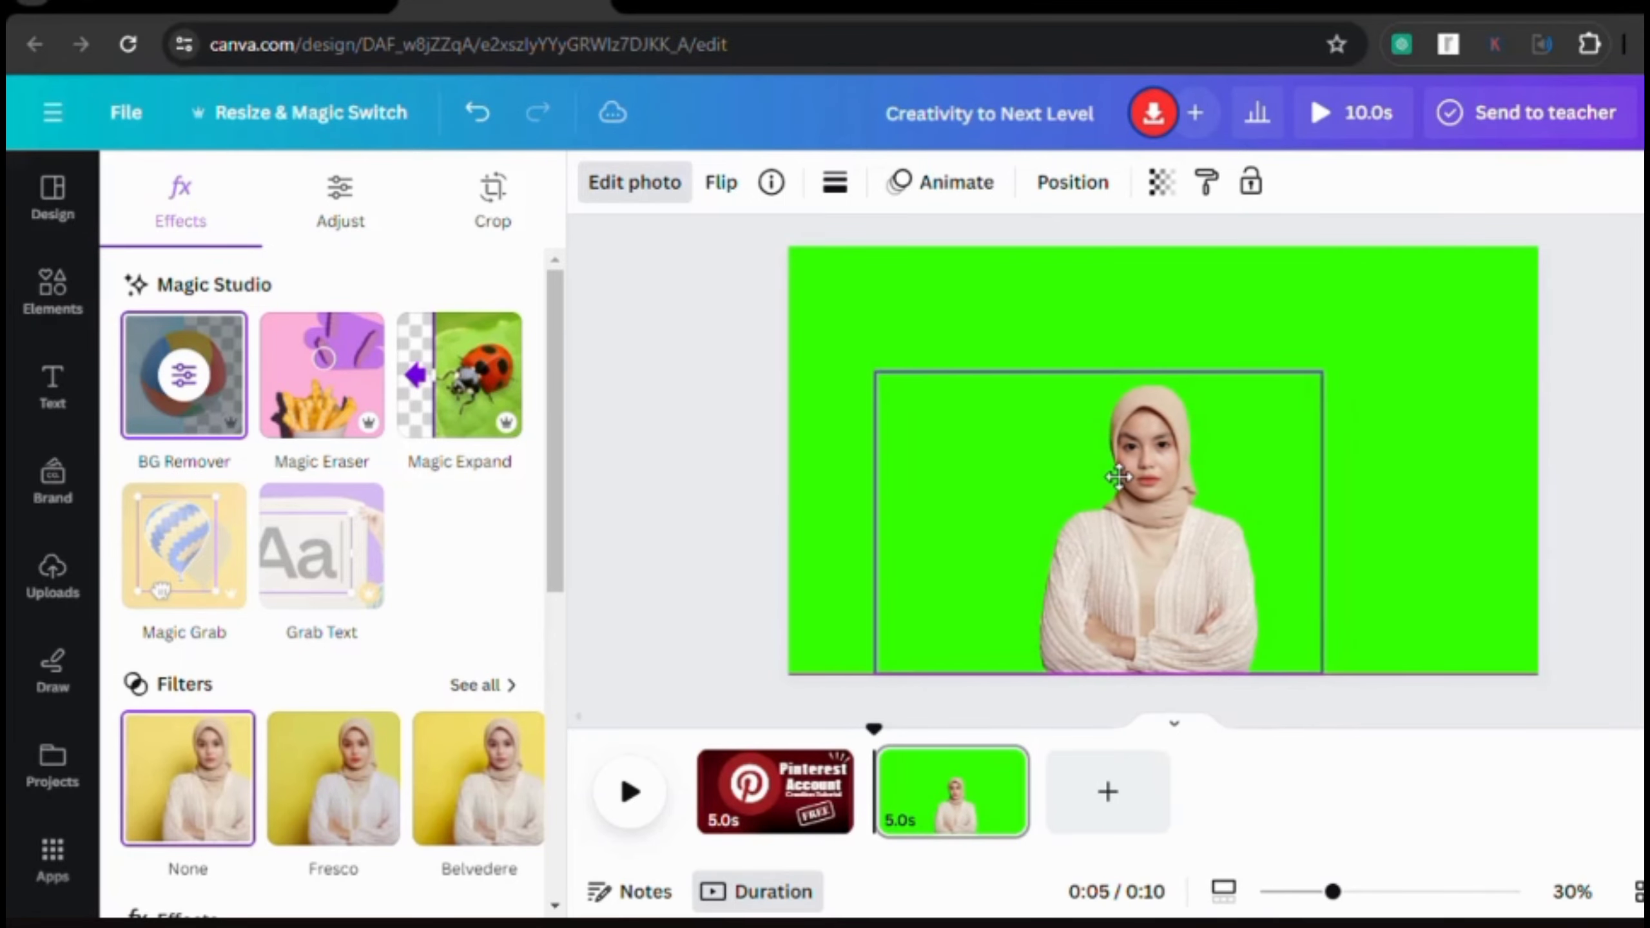
{"action": "left_click", "coordinate": [1153, 113]}
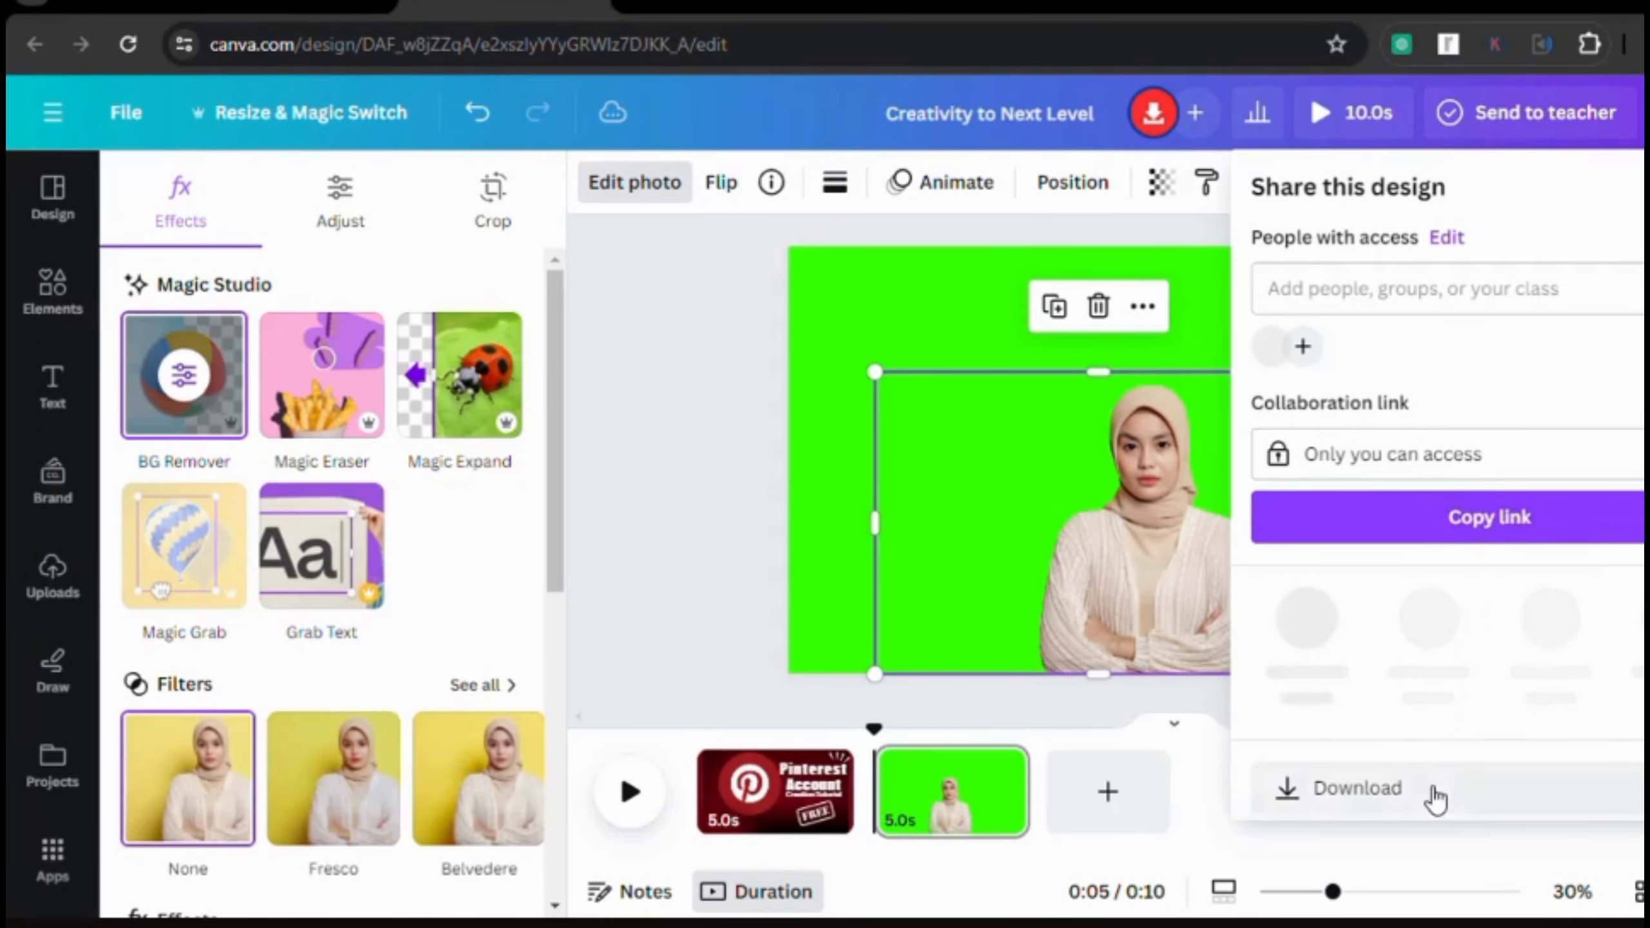
{"action": "left_click", "coordinate": [1356, 788]}
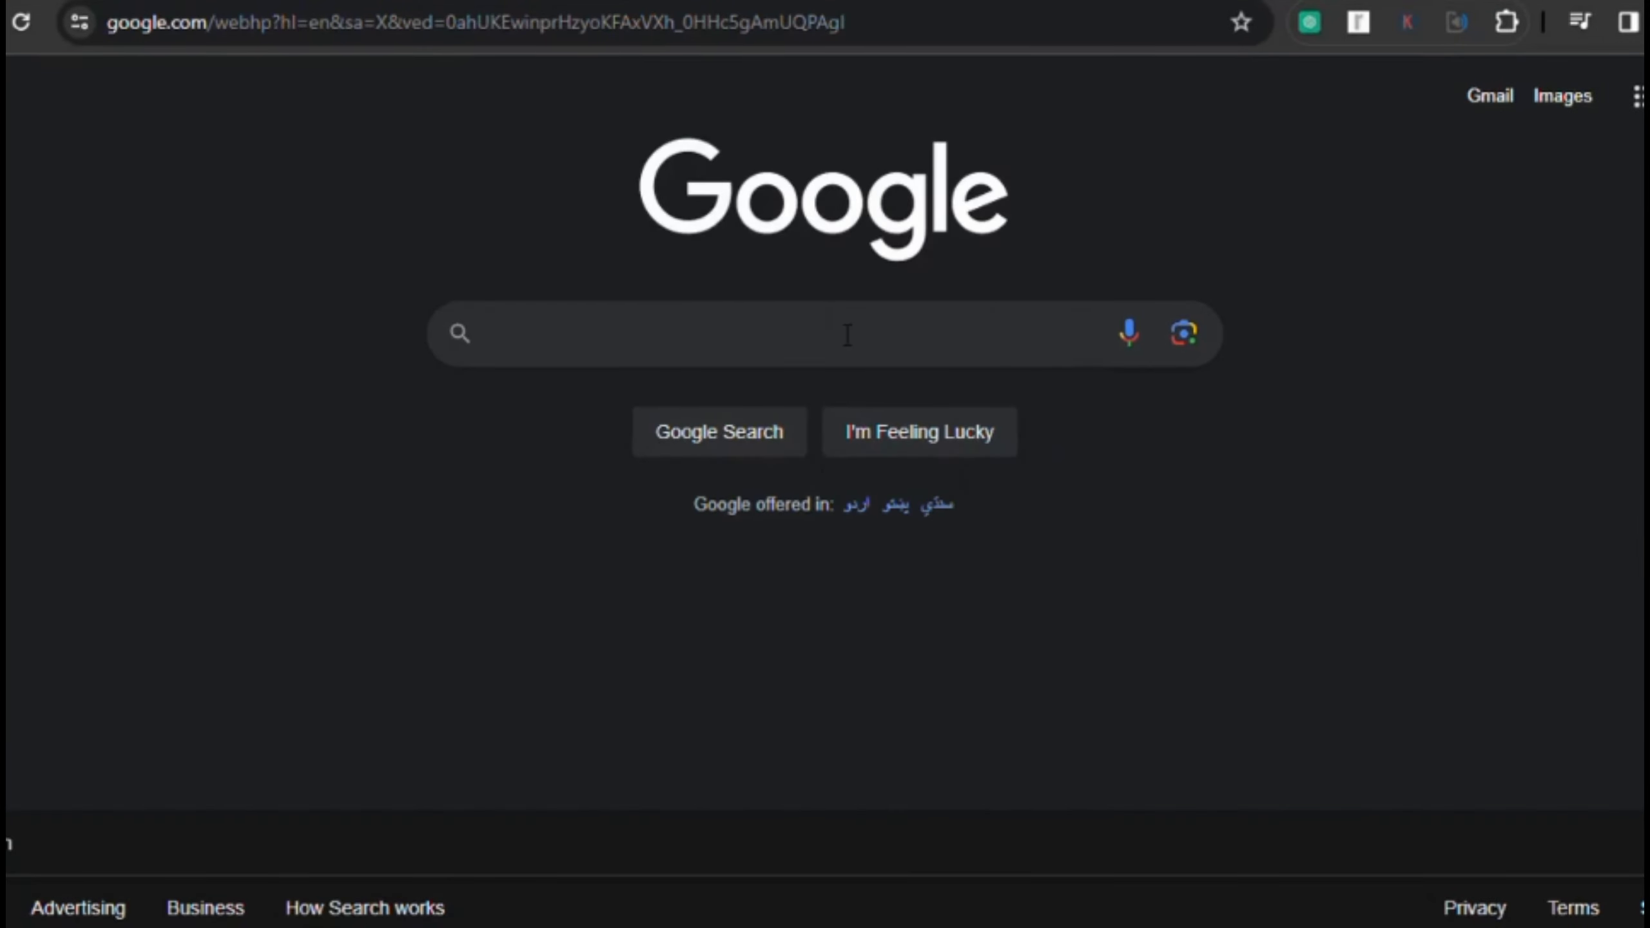
Step: Search Google for 'tokking heads' and open the TokkingHeads result
{"action": "type", "text": "too"}
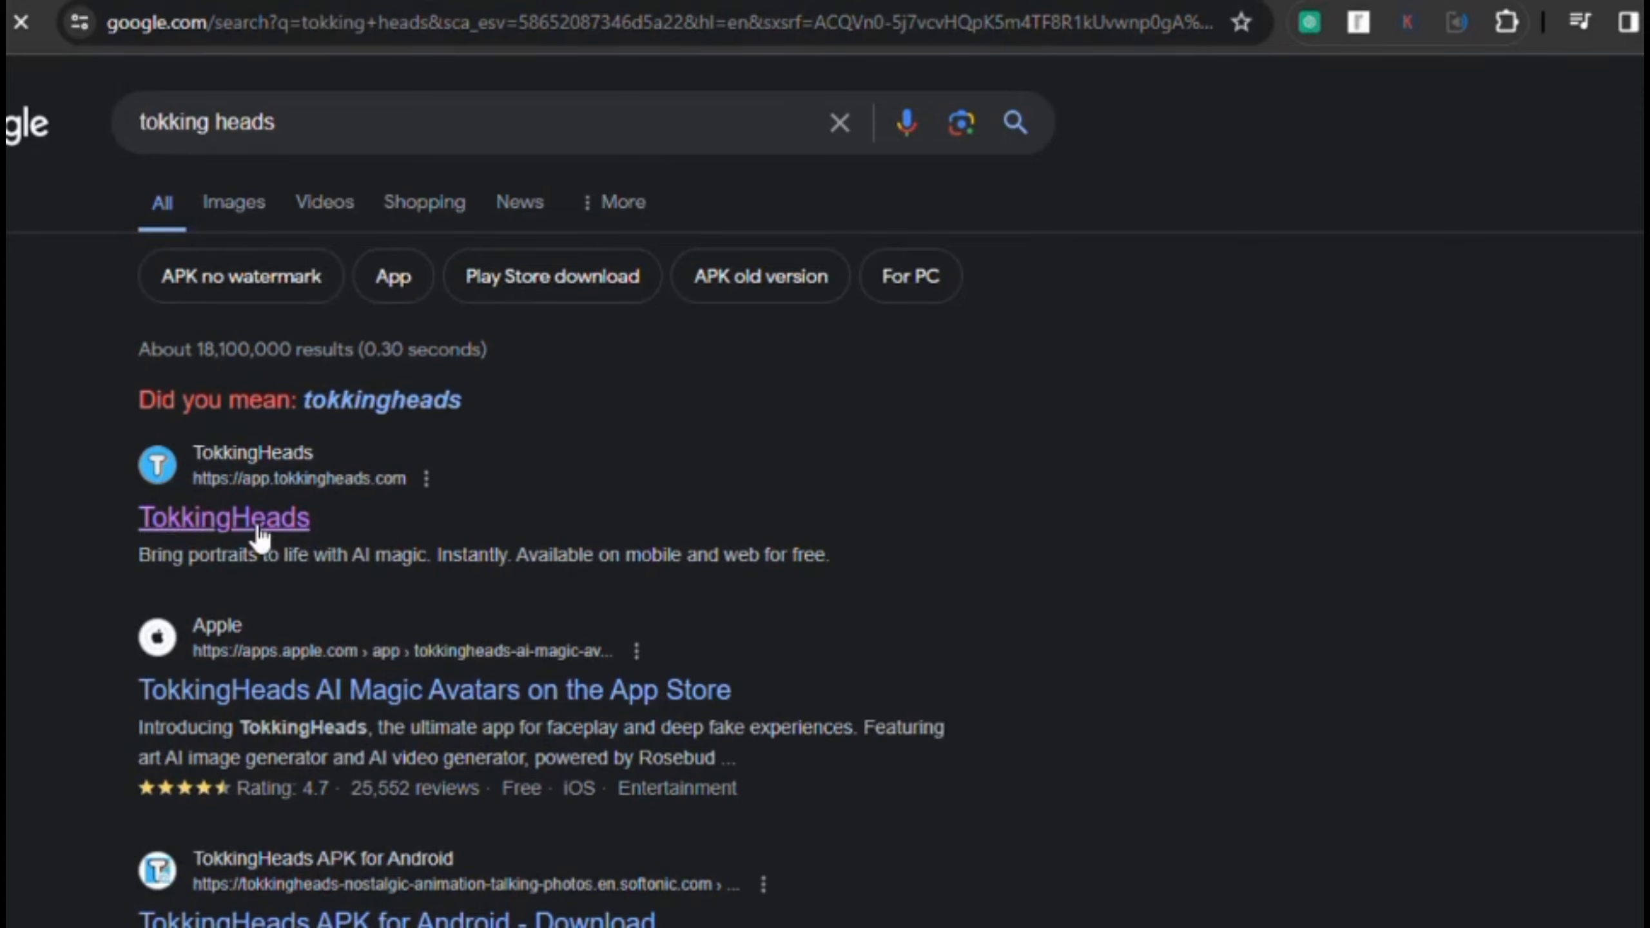
{"action": "left_click", "coordinate": [223, 517]}
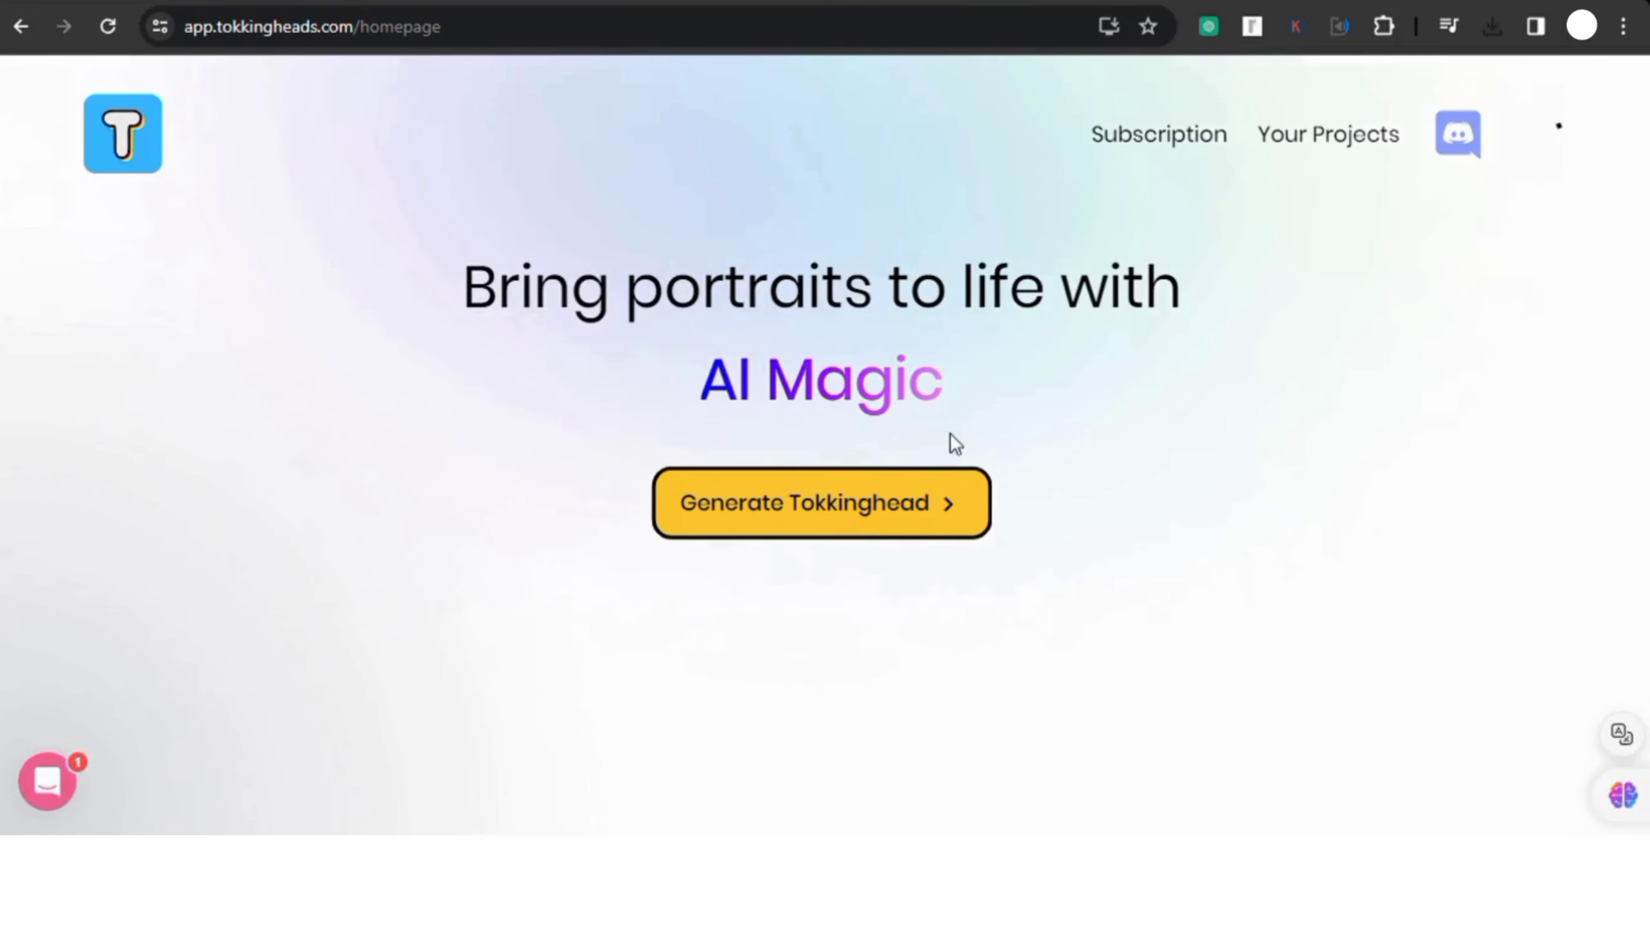
{"action": "mouse_move", "coordinate": [835, 534]}
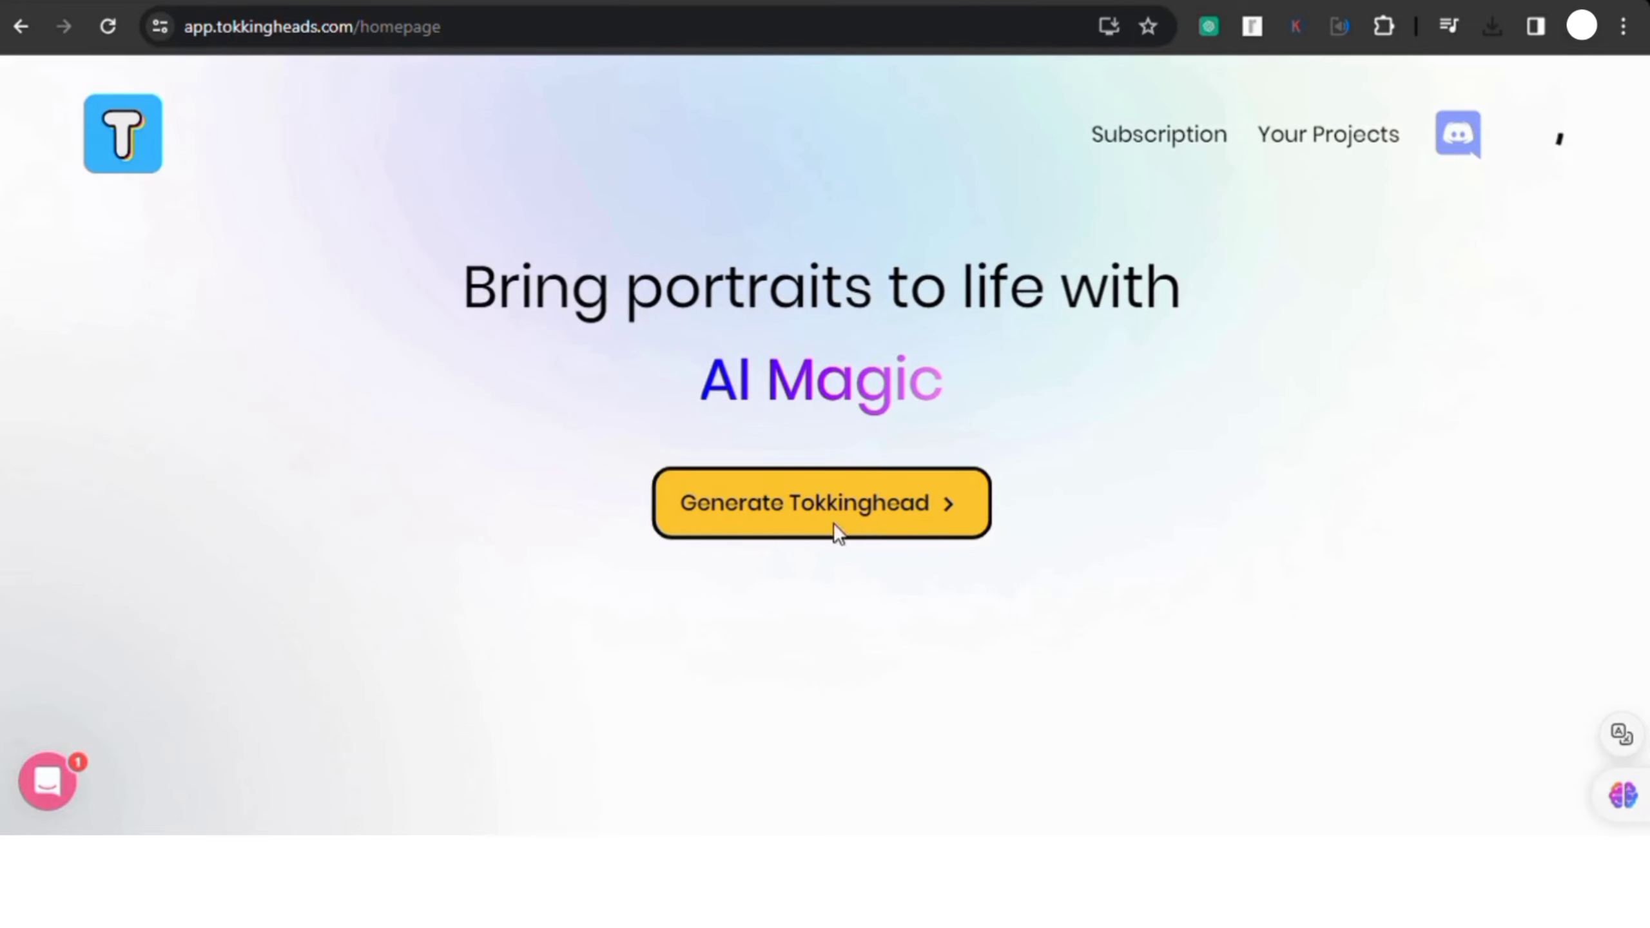
Step: Start a new tokkinghead, browse the avatar categories, and upload the green-screen photo as avatar
{"action": "left_click", "coordinate": [820, 502]}
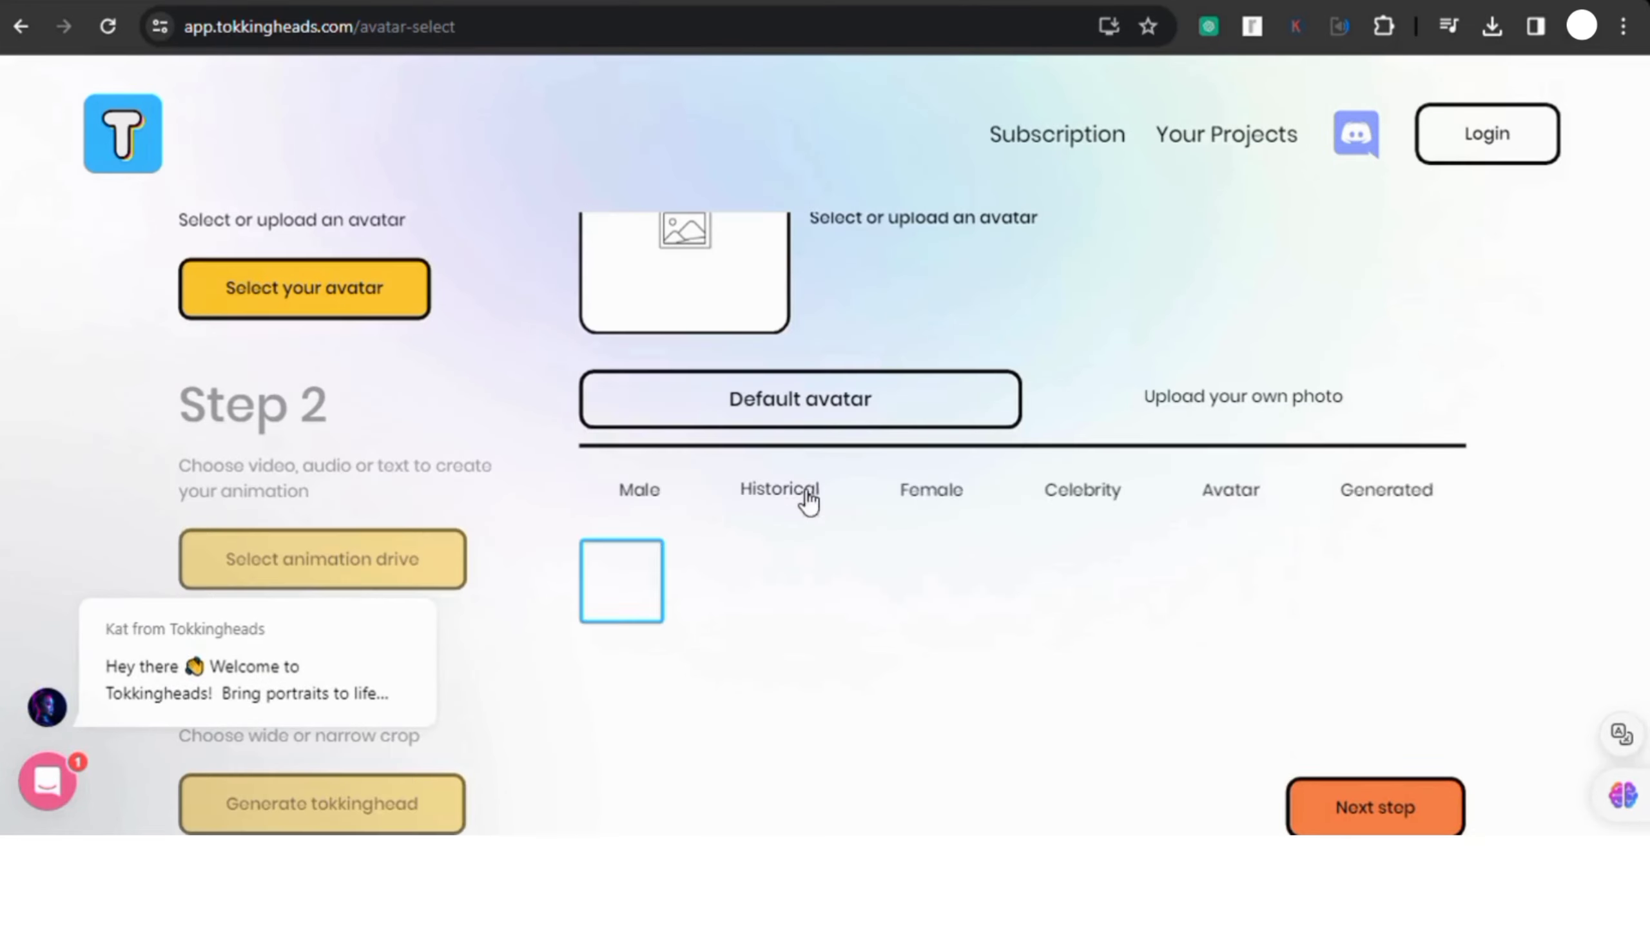
{"action": "left_click", "coordinate": [779, 489]}
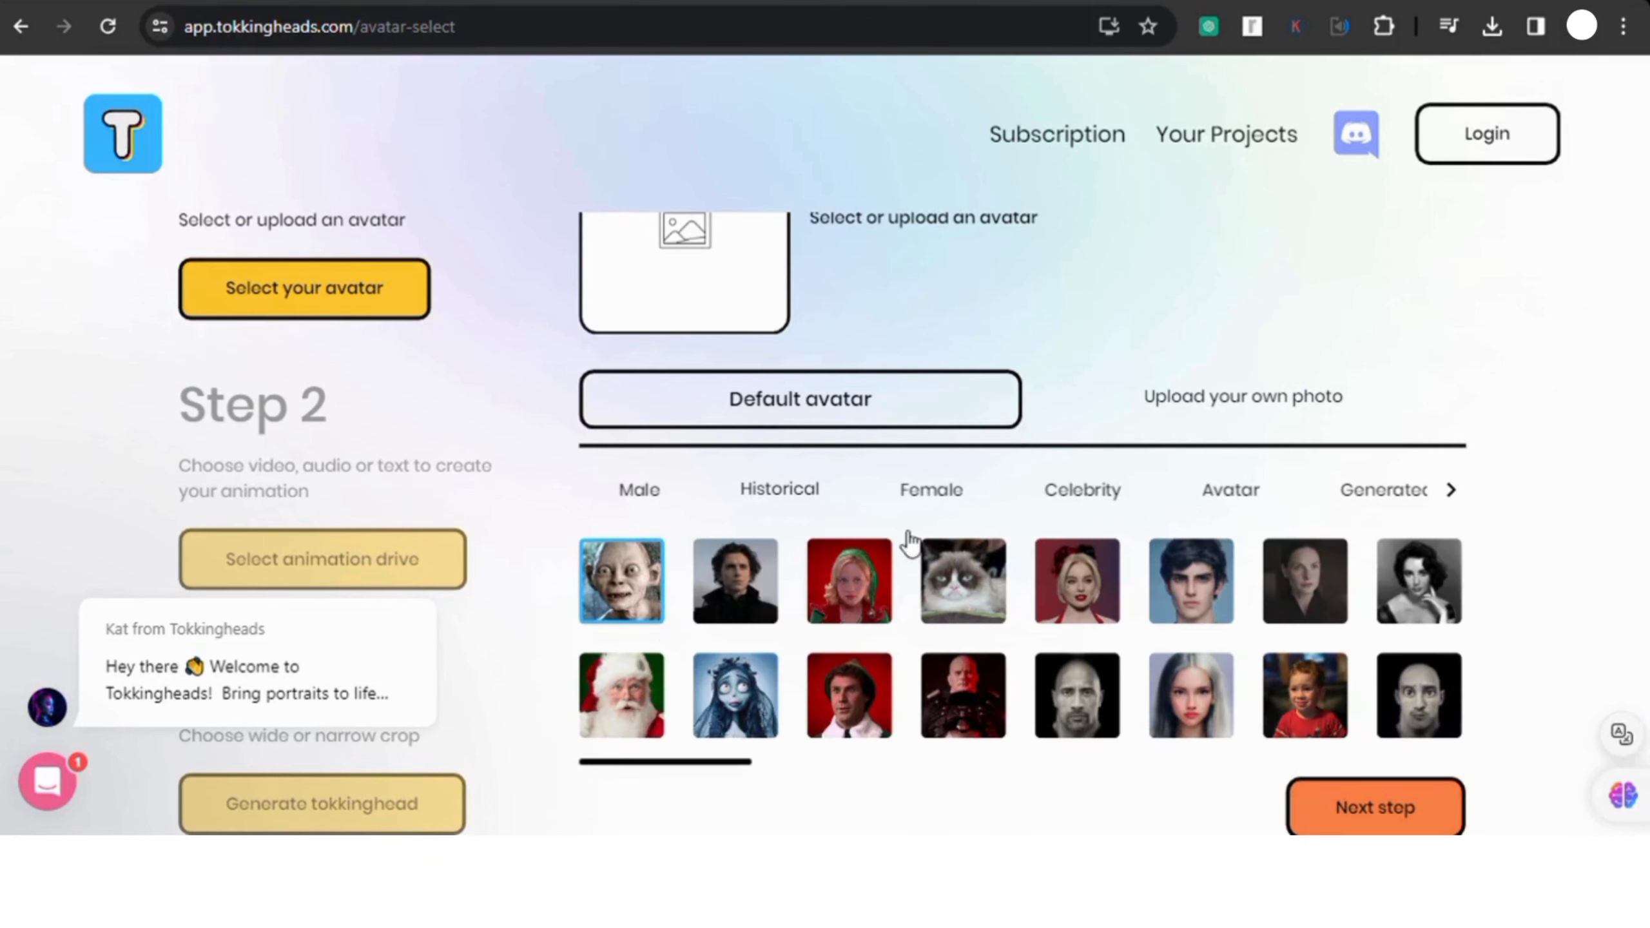
{"action": "left_click", "coordinate": [778, 488]}
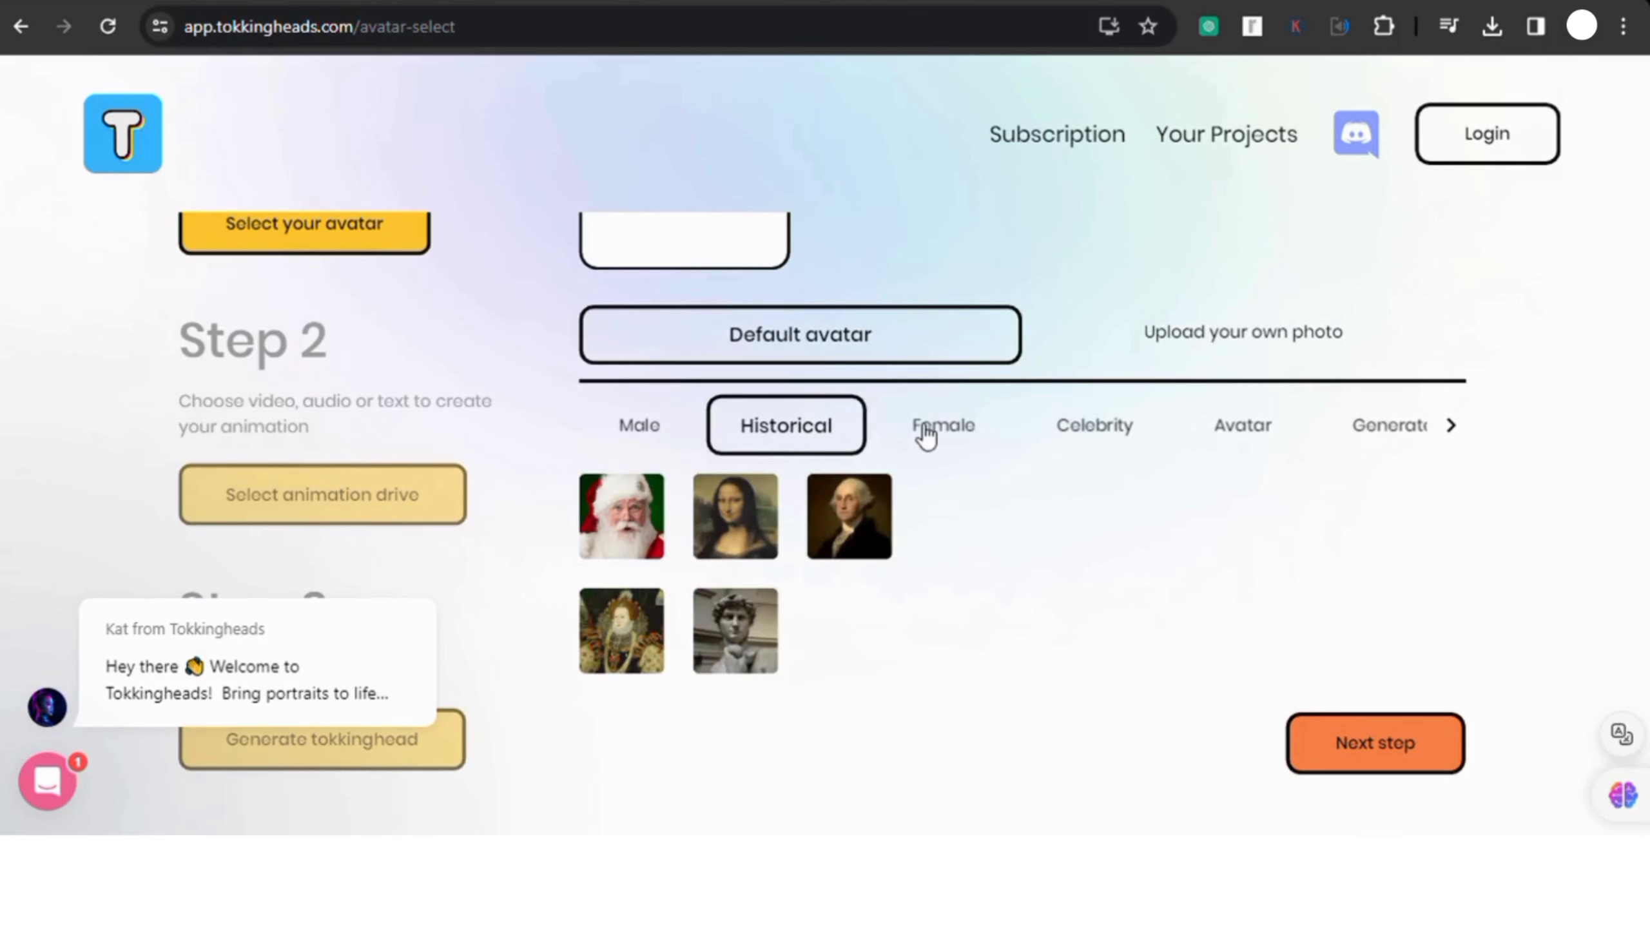
{"action": "left_click", "coordinate": [1233, 425]}
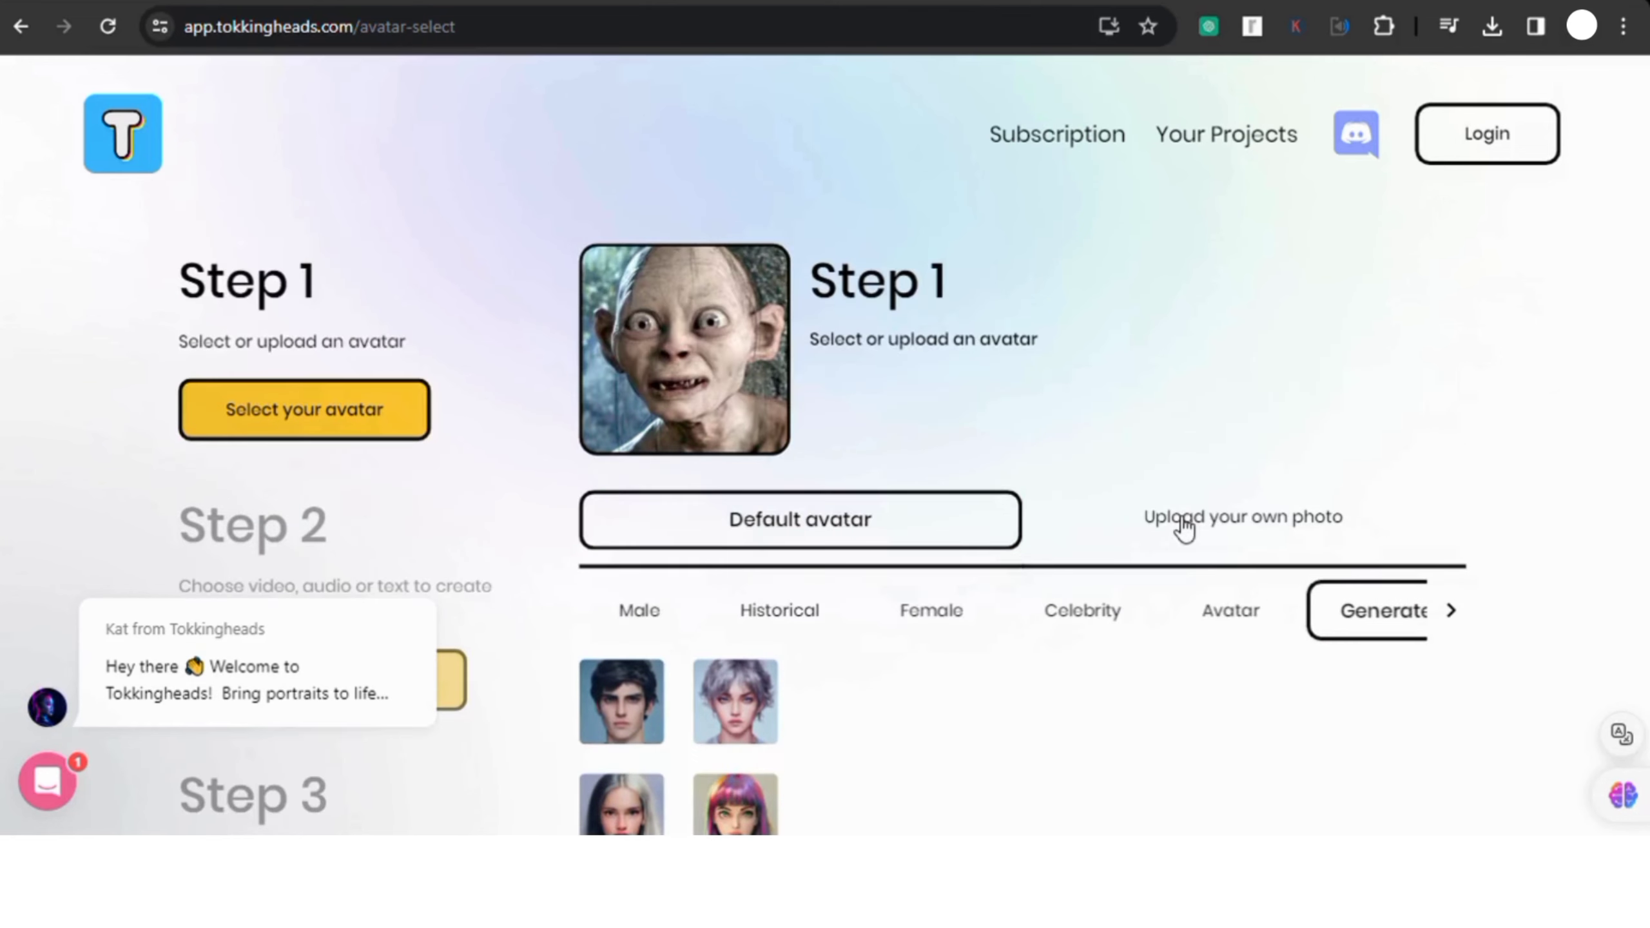
{"action": "left_click", "coordinate": [1241, 517]}
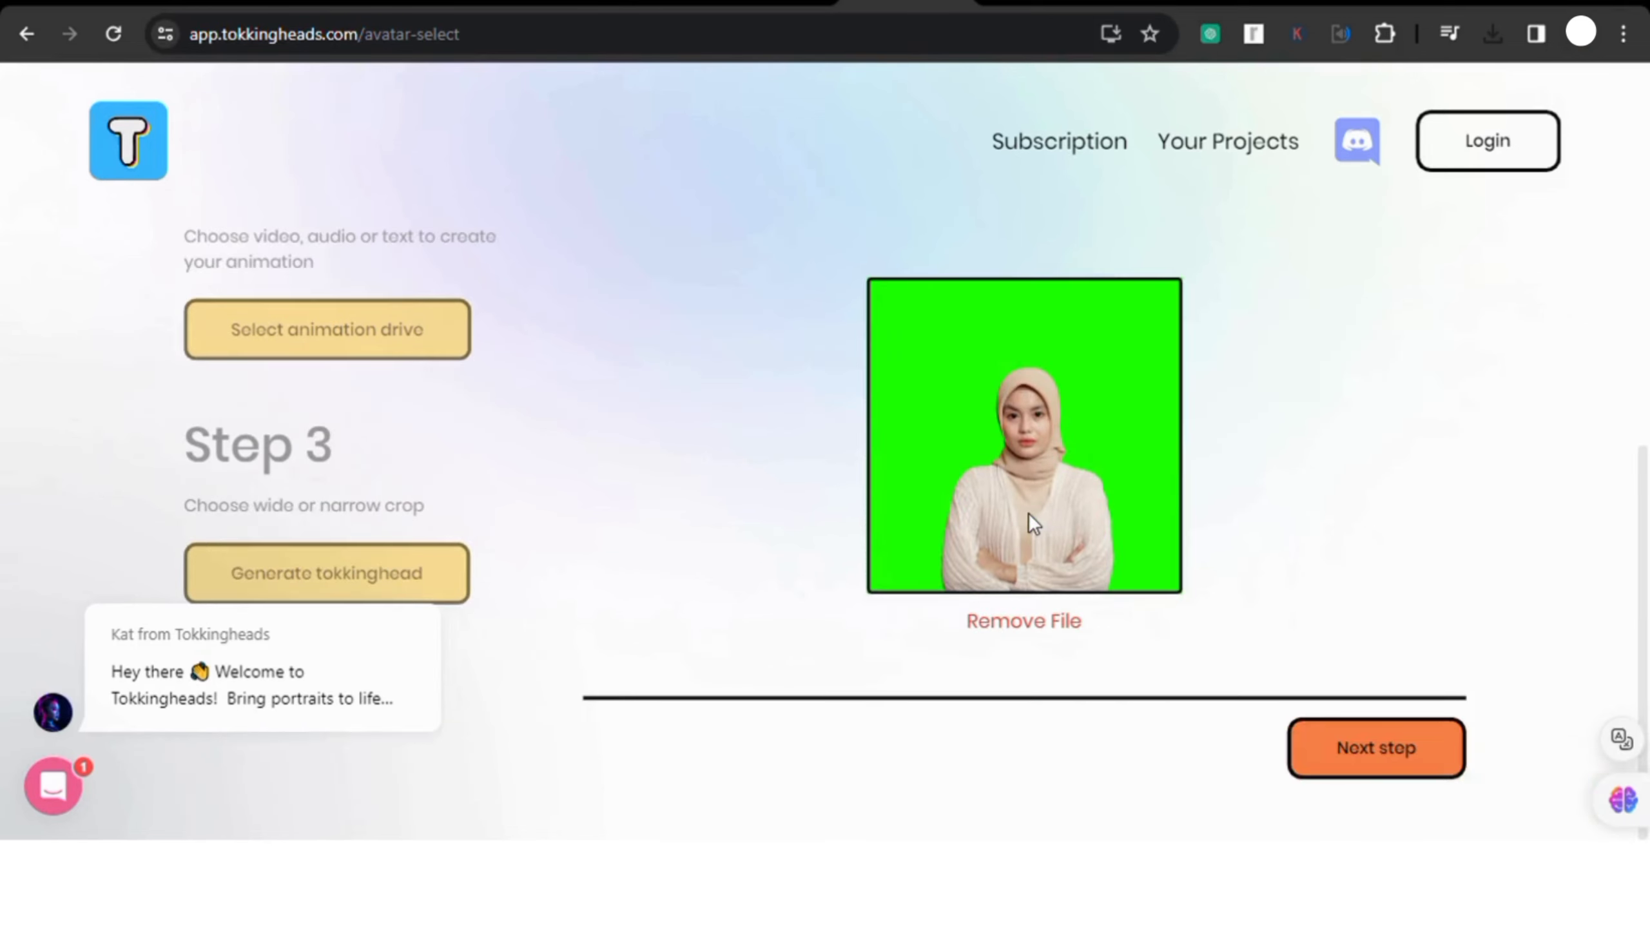
{"action": "left_click", "coordinate": [1375, 747]}
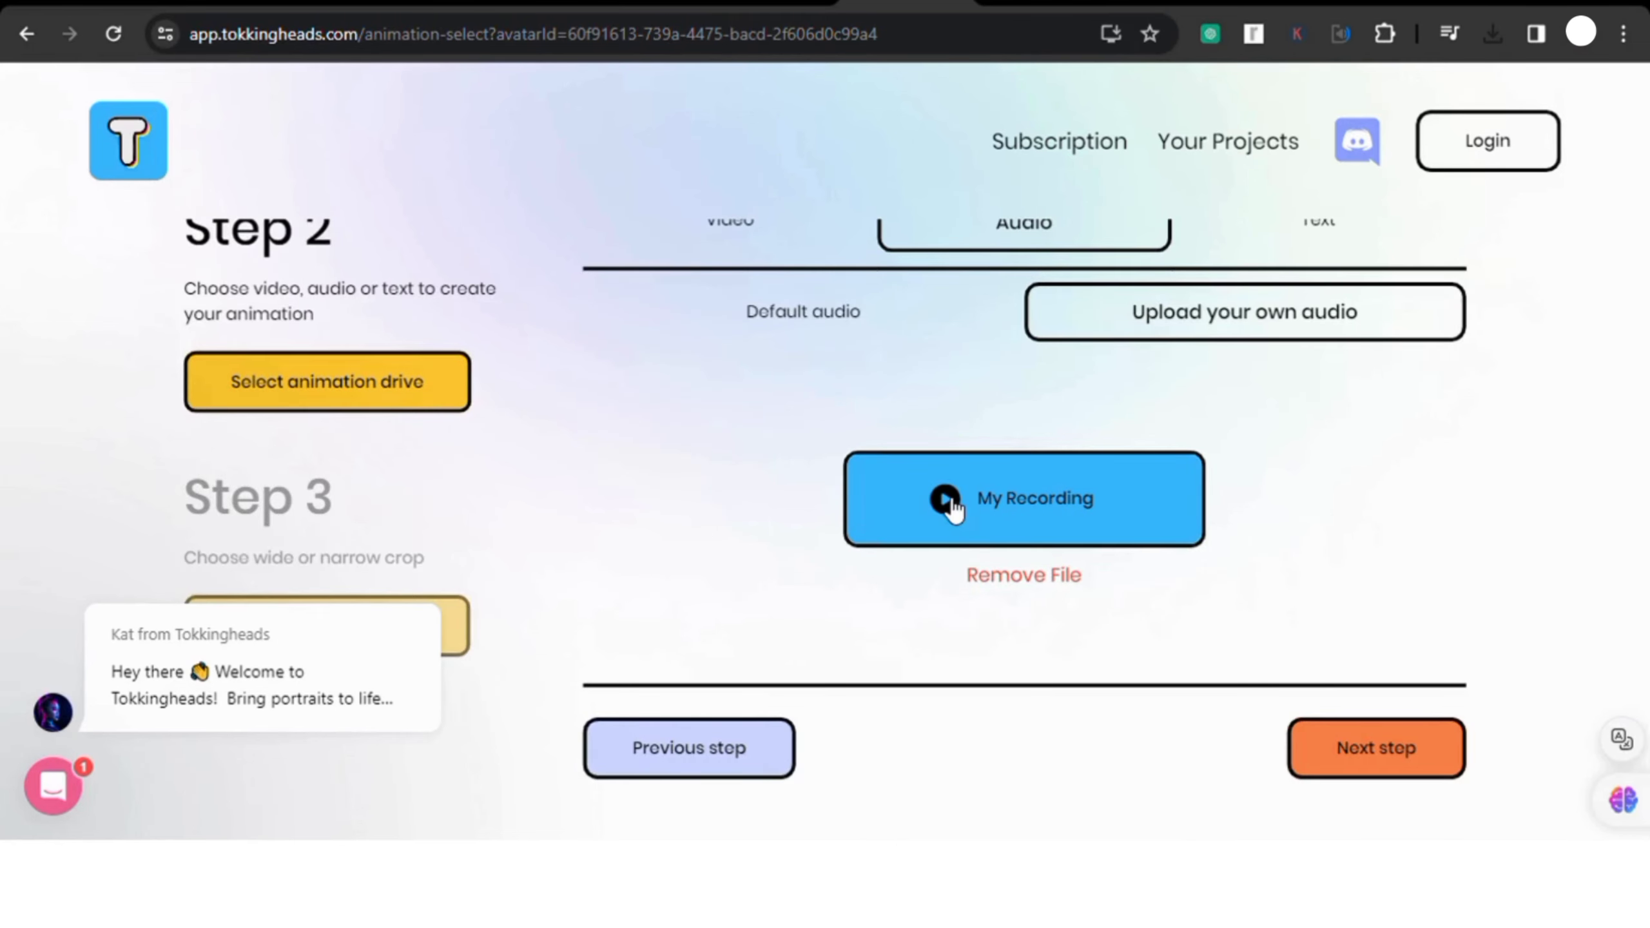
Step: Play the uploaded My Recording audio and continue to the crop step
{"action": "left_click", "coordinate": [944, 497]}
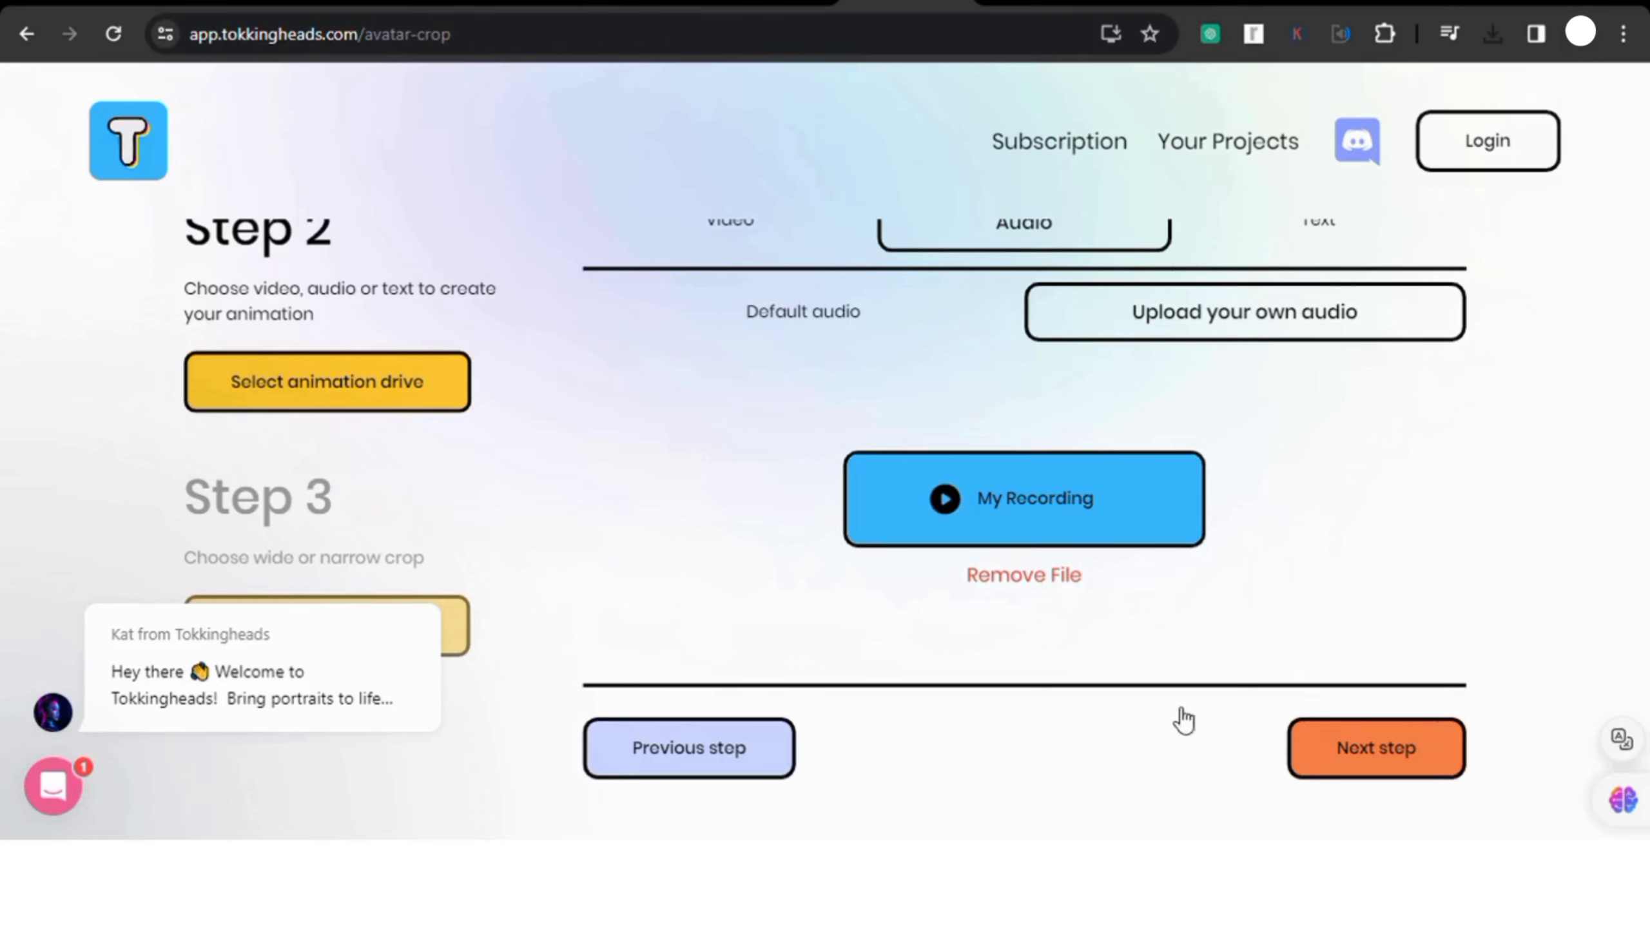
{"action": "left_click", "coordinate": [1375, 748]}
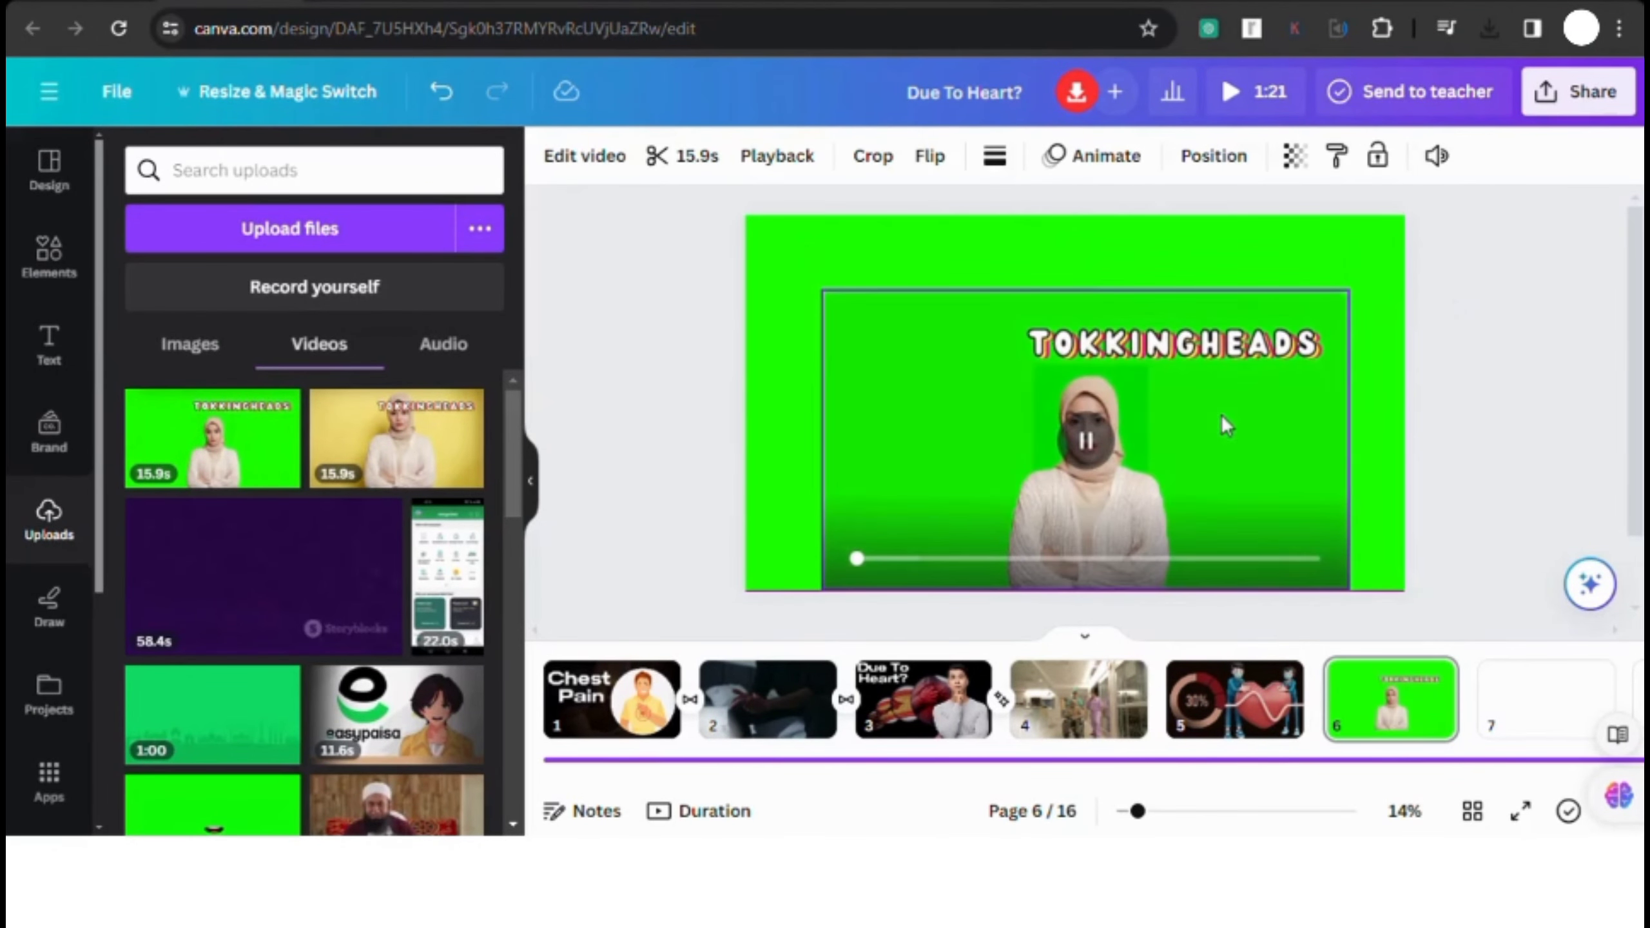
Step: Apply Background Remover to the avatar video and drag it larger to fill the green page
{"action": "left_click", "coordinate": [1084, 437]}
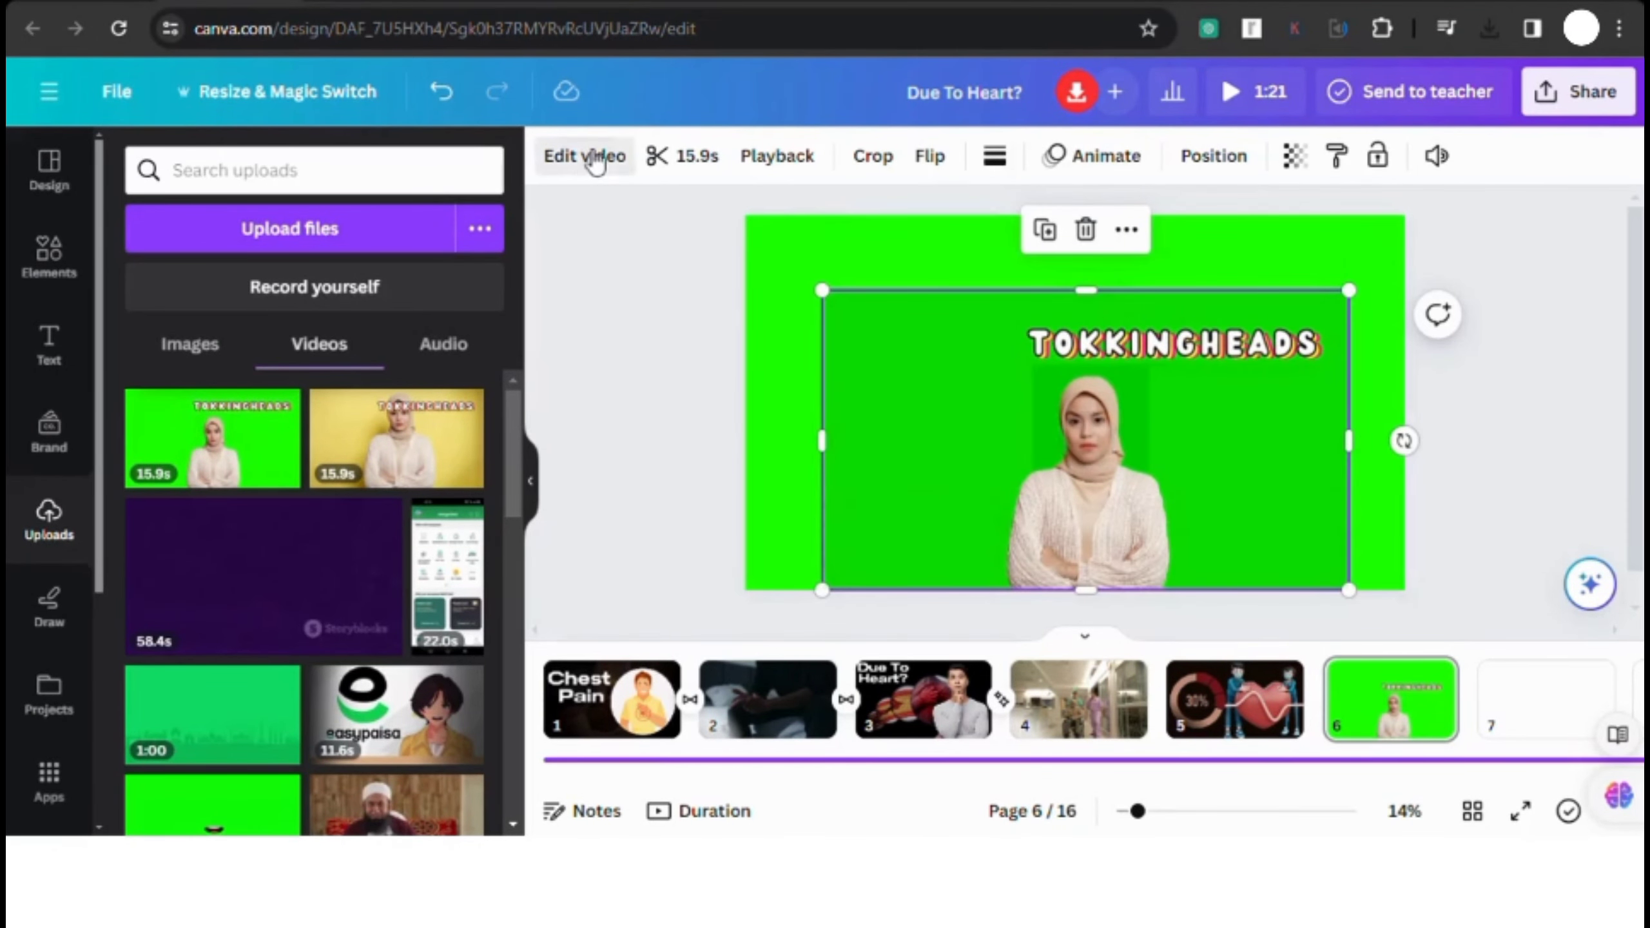
{"action": "left_click", "coordinate": [584, 156]}
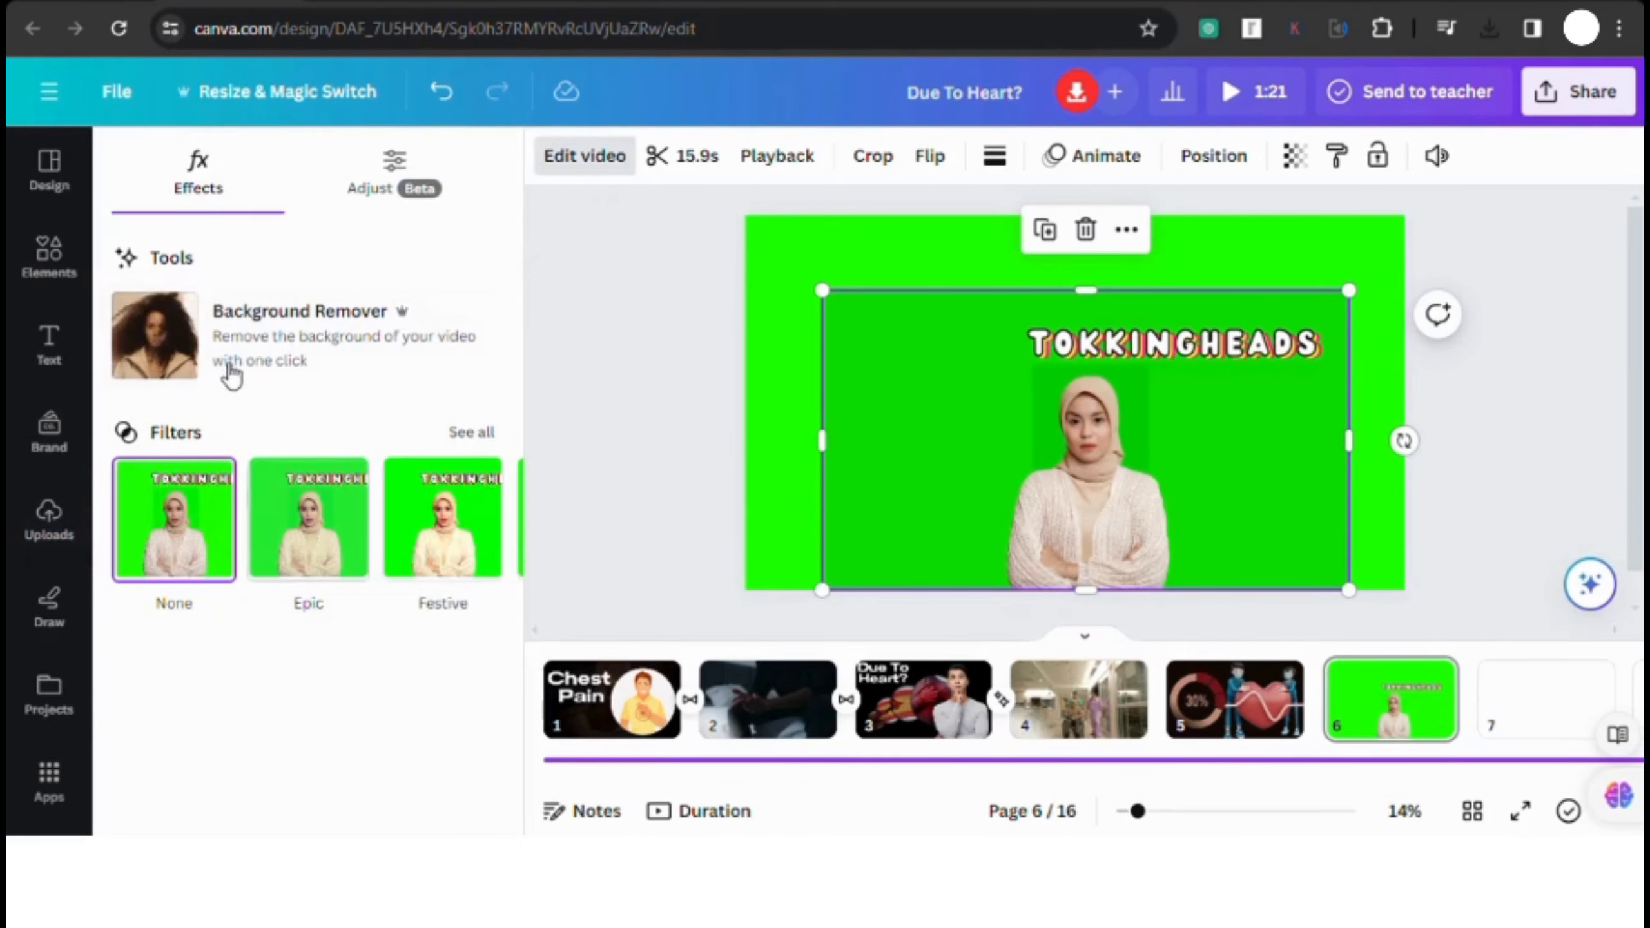
{"action": "left_click", "coordinate": [155, 334]}
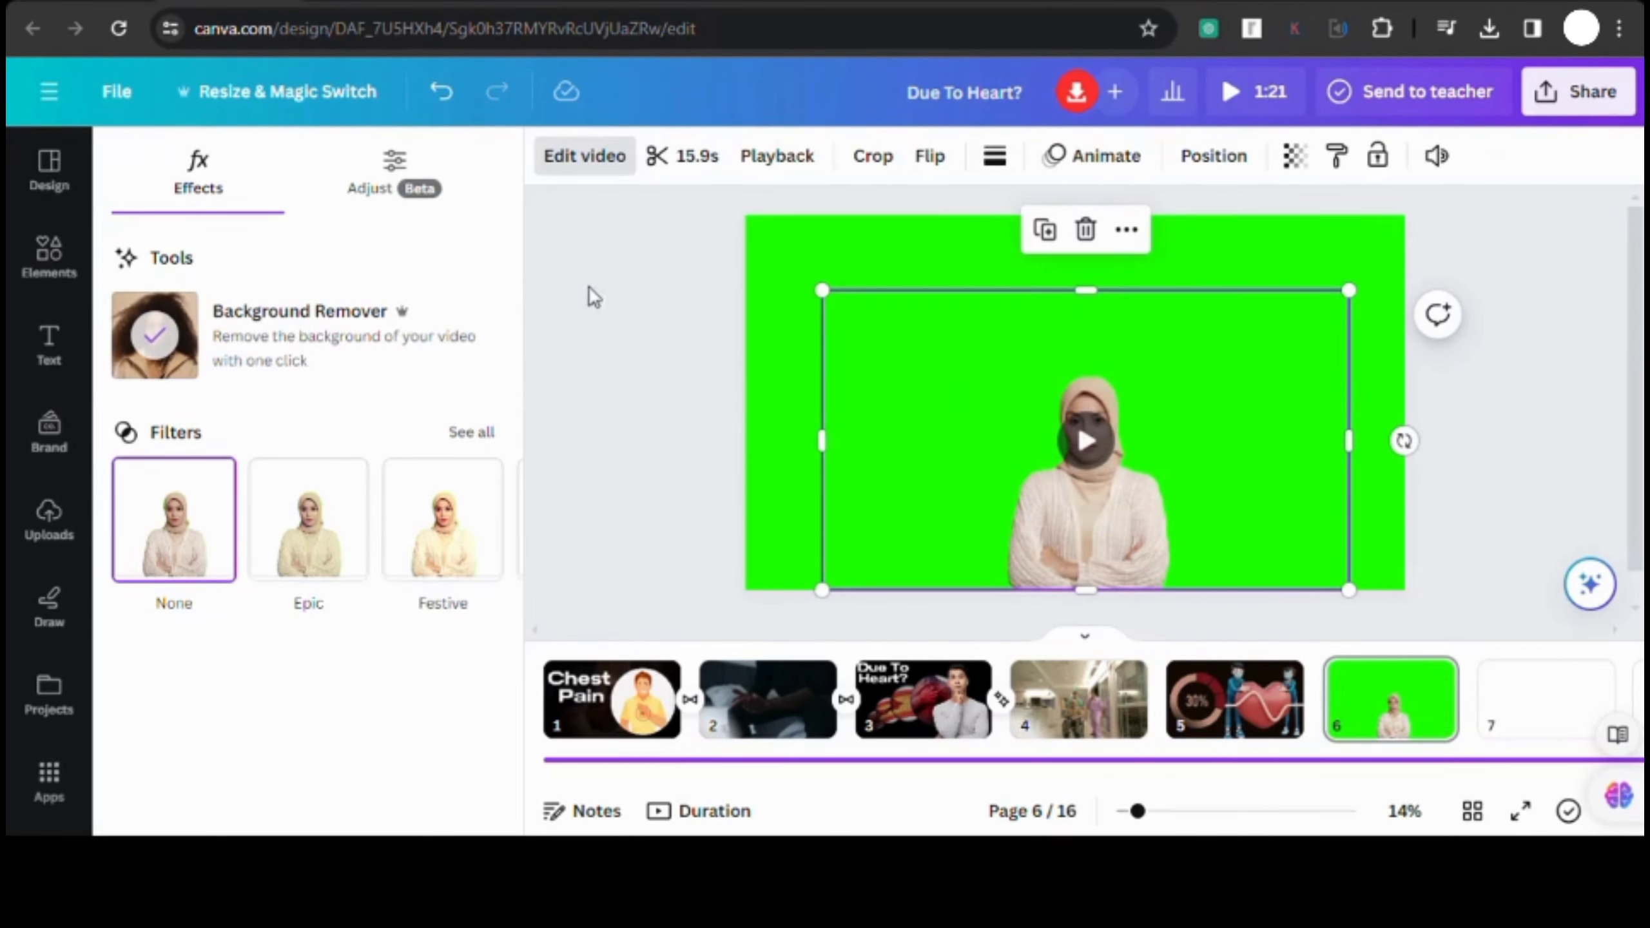
{"action": "left_click_drag", "start_coordinate": [824, 291], "coordinate": [708, 226]}
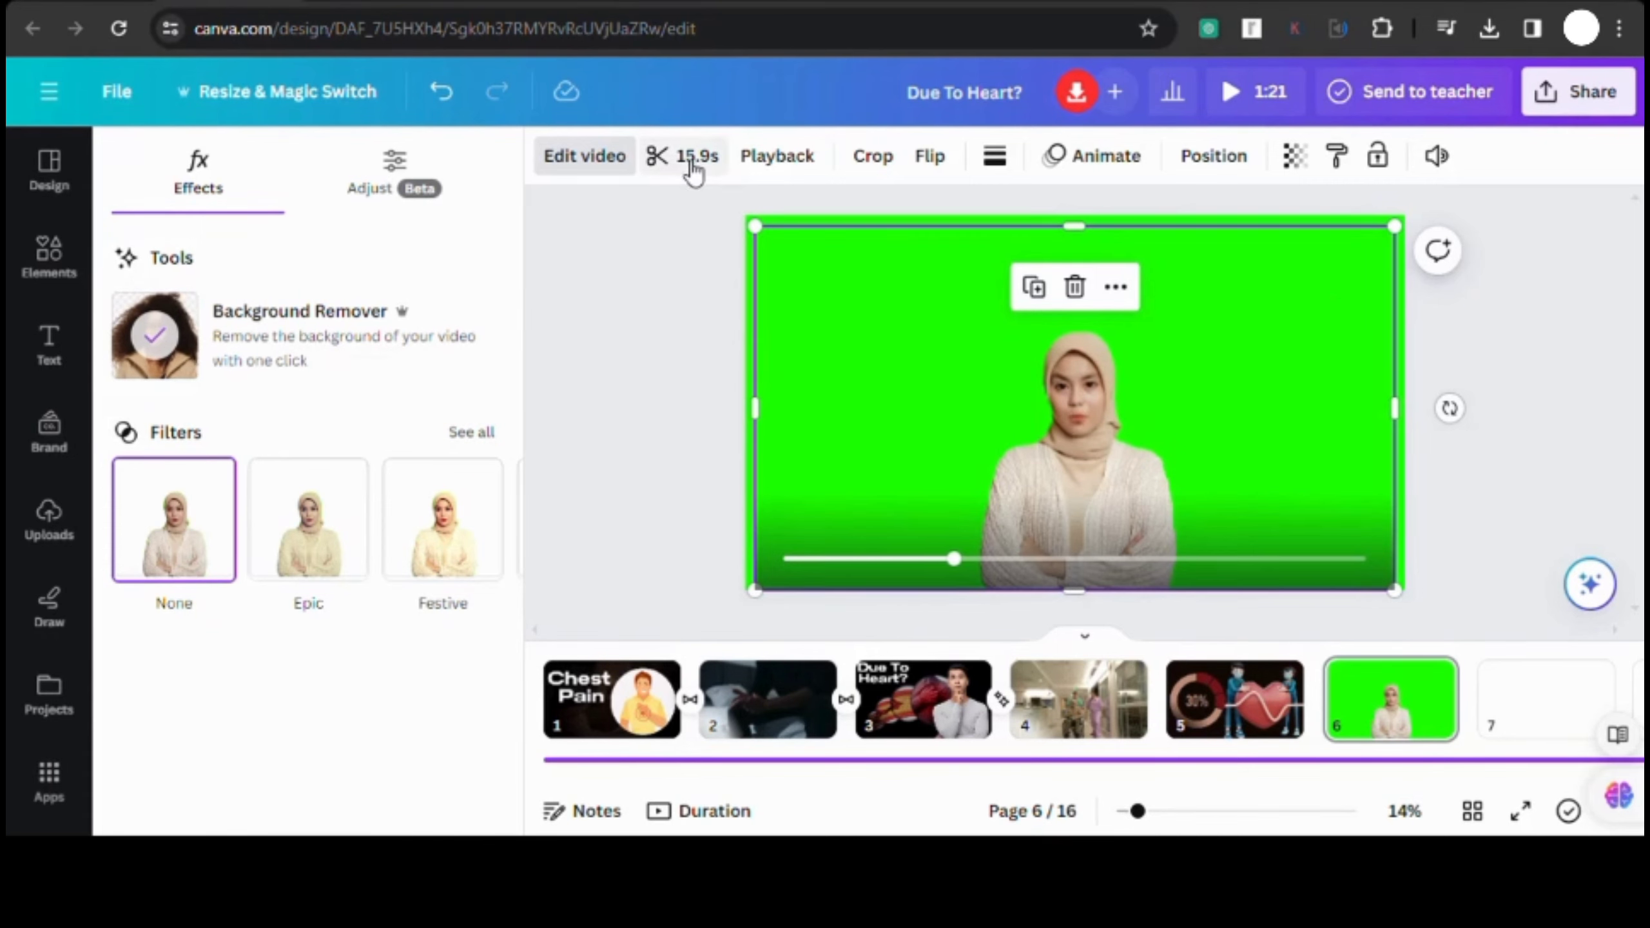
{"action": "left_click", "coordinate": [693, 156]}
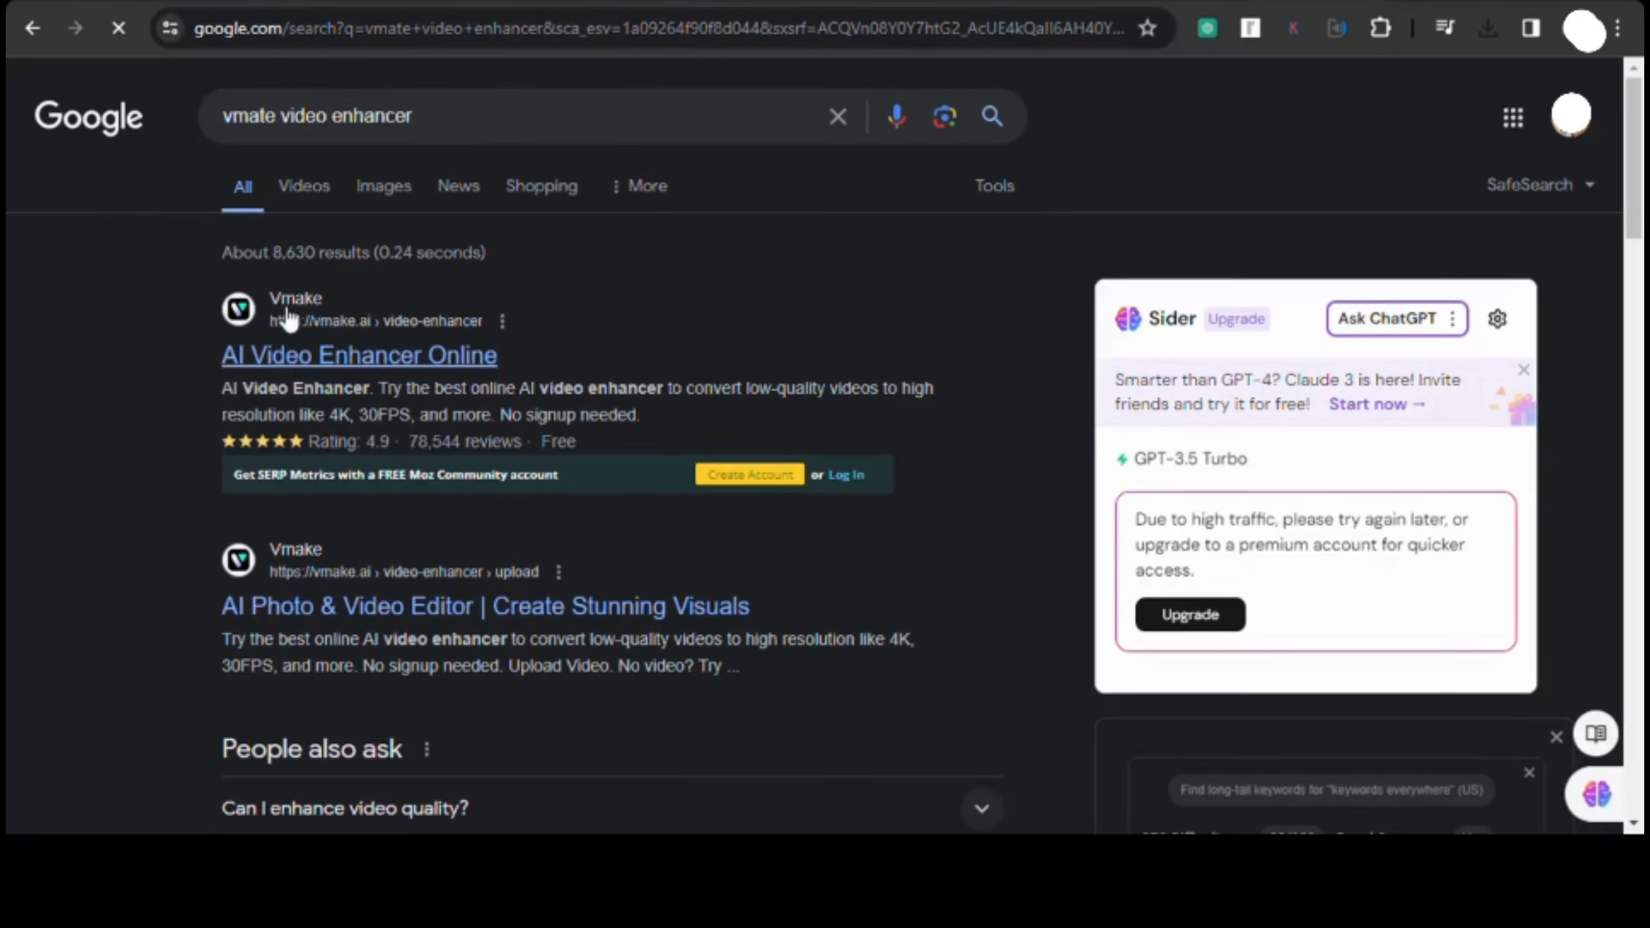
{"action": "mouse_move", "coordinate": [385, 316]}
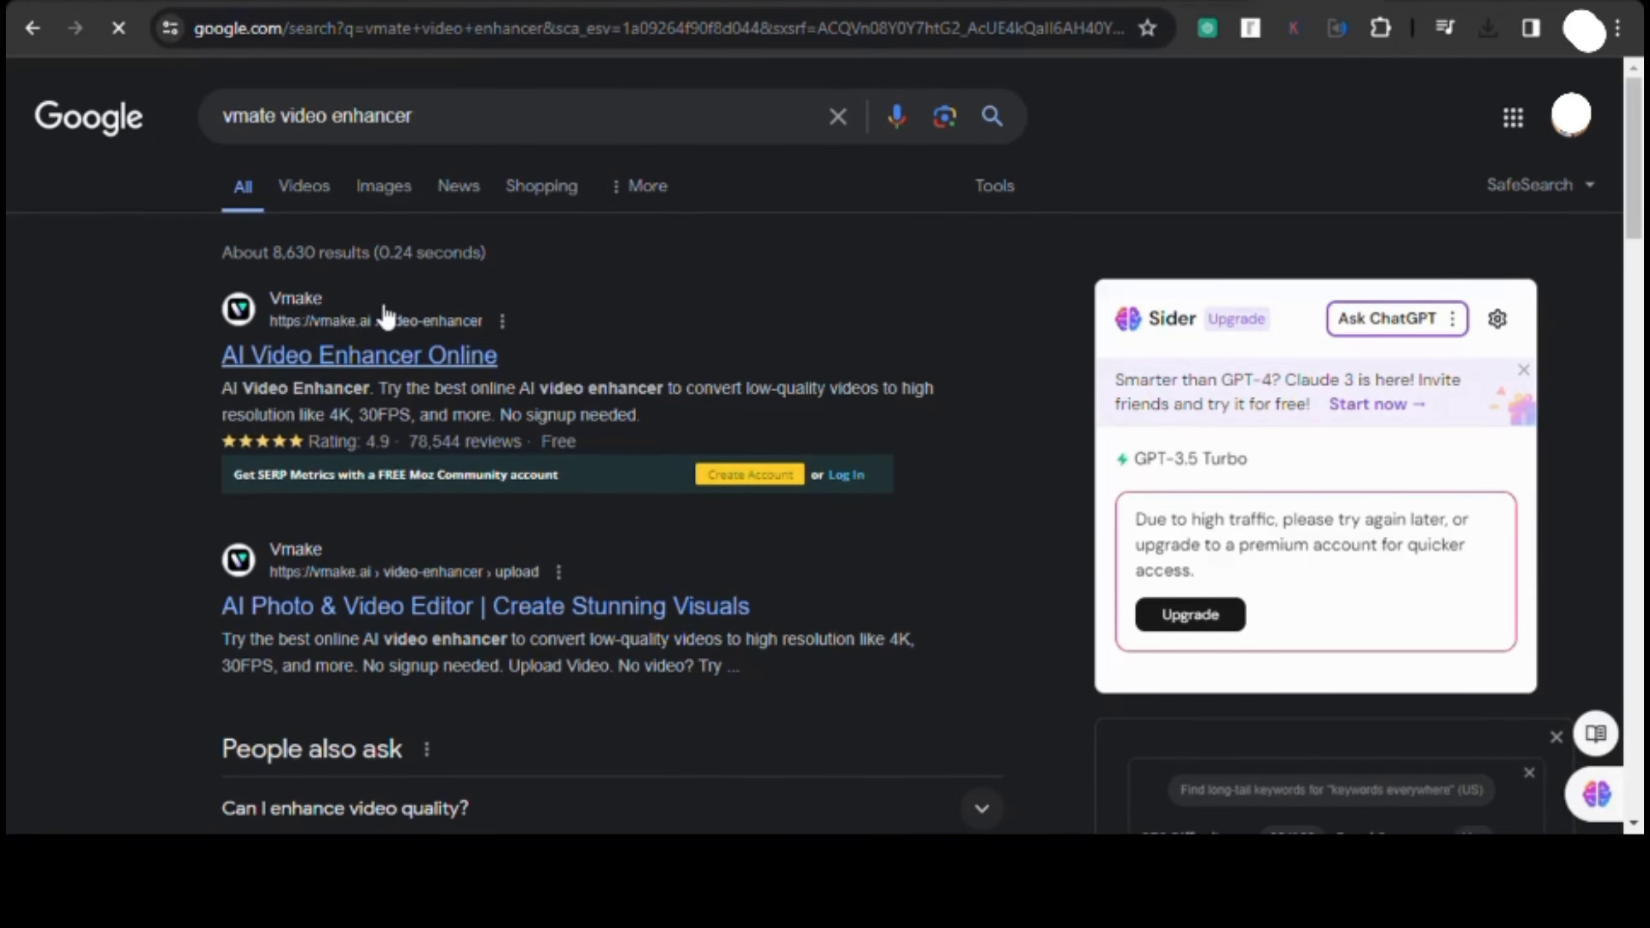
Step: Open the Vmake AI Video Enhancer Online result from Google
{"action": "left_click", "coordinate": [358, 354]}
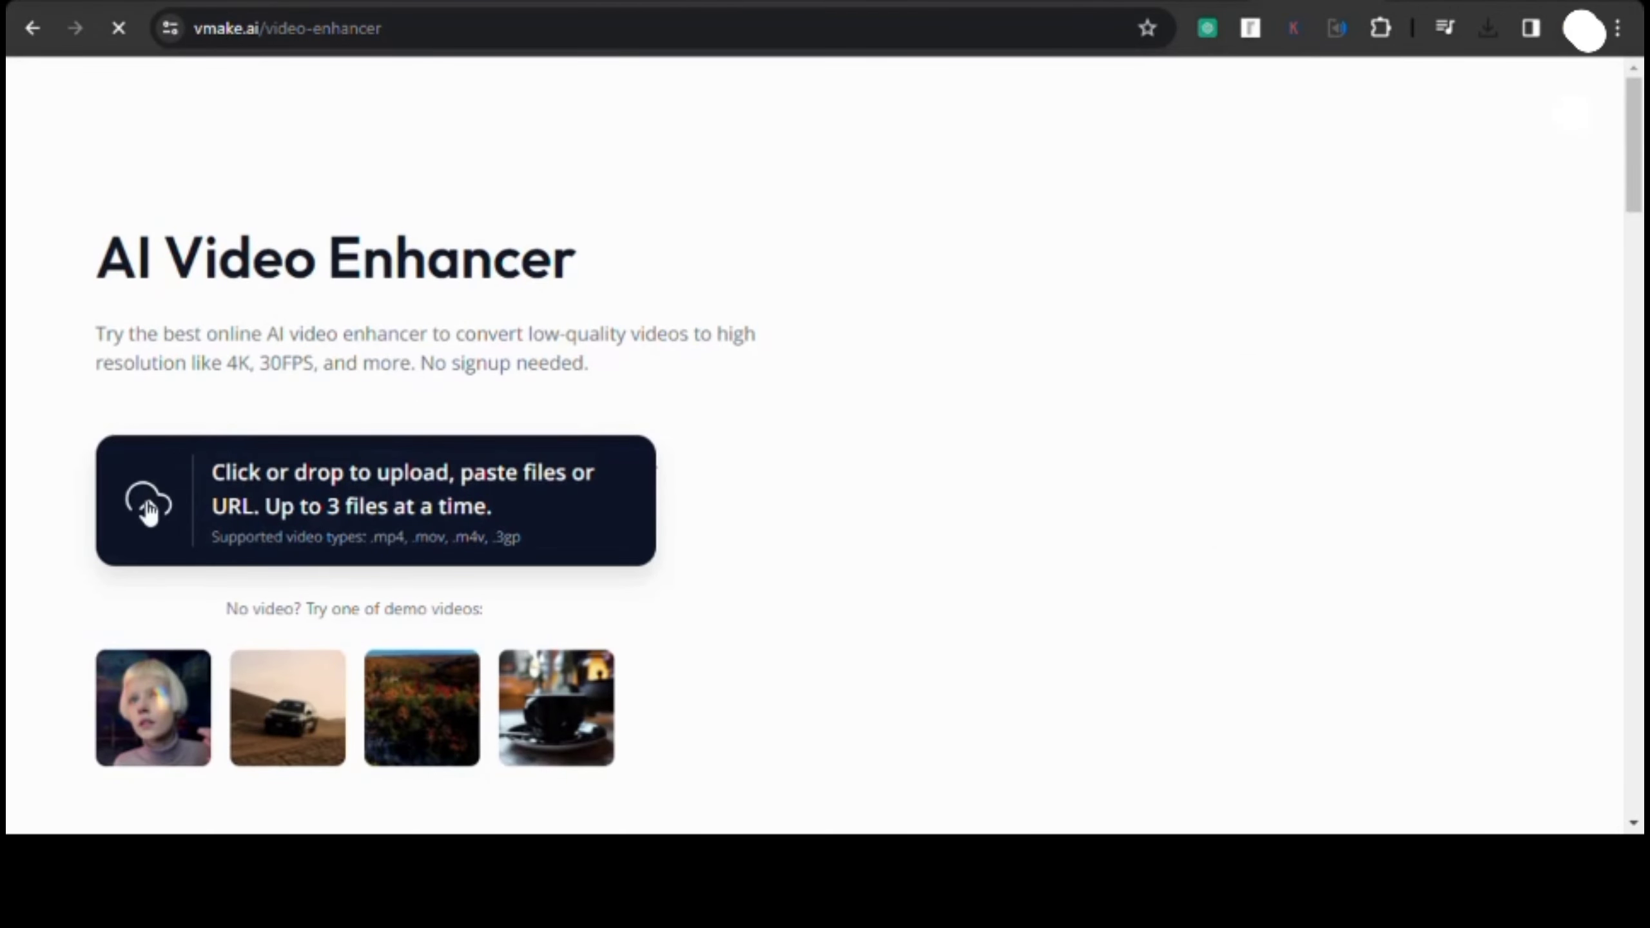
Step: Upload the avatar video to Vmake and view the 2160px enhanced version full size
{"action": "left_click", "coordinate": [376, 502]}
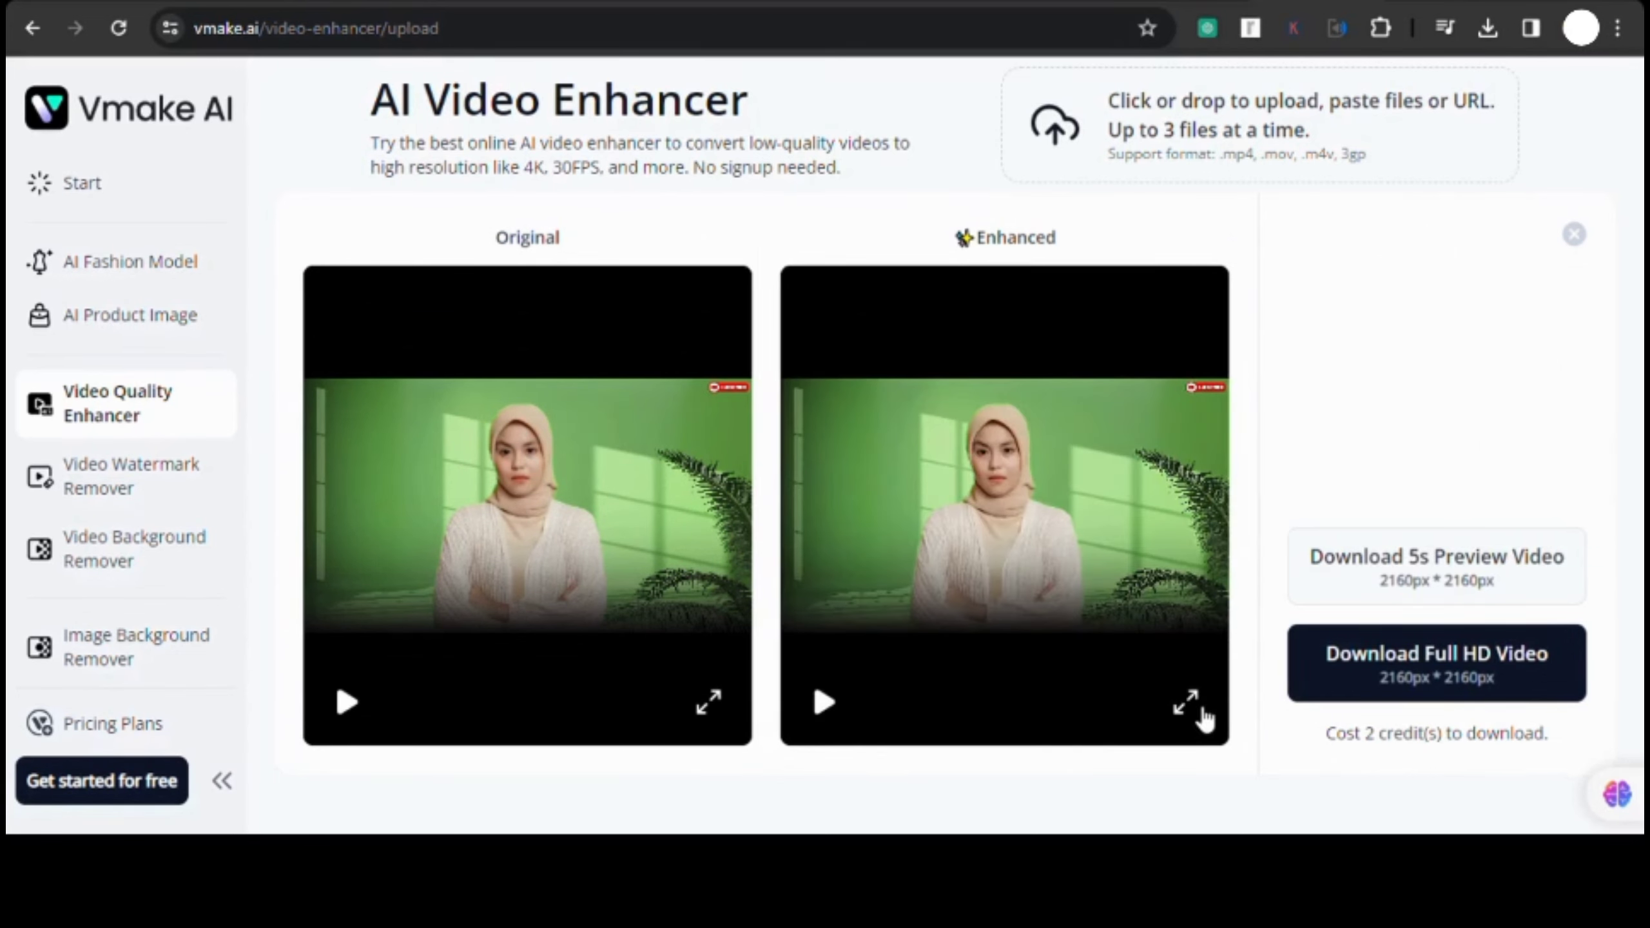
{"action": "left_click", "coordinate": [1187, 703]}
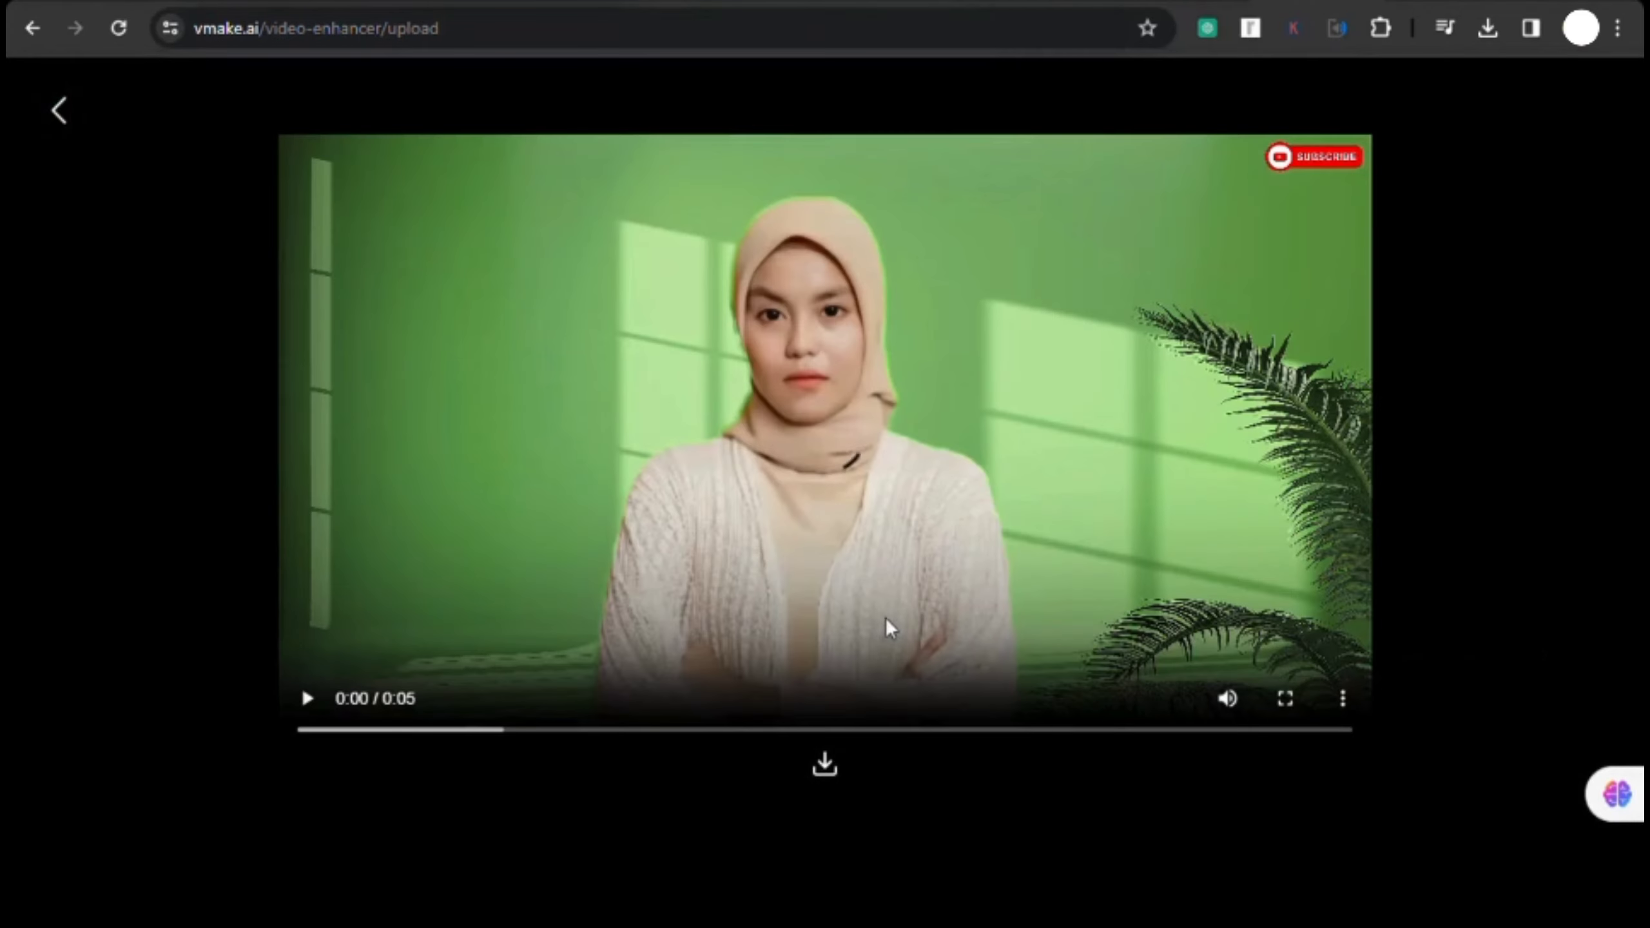